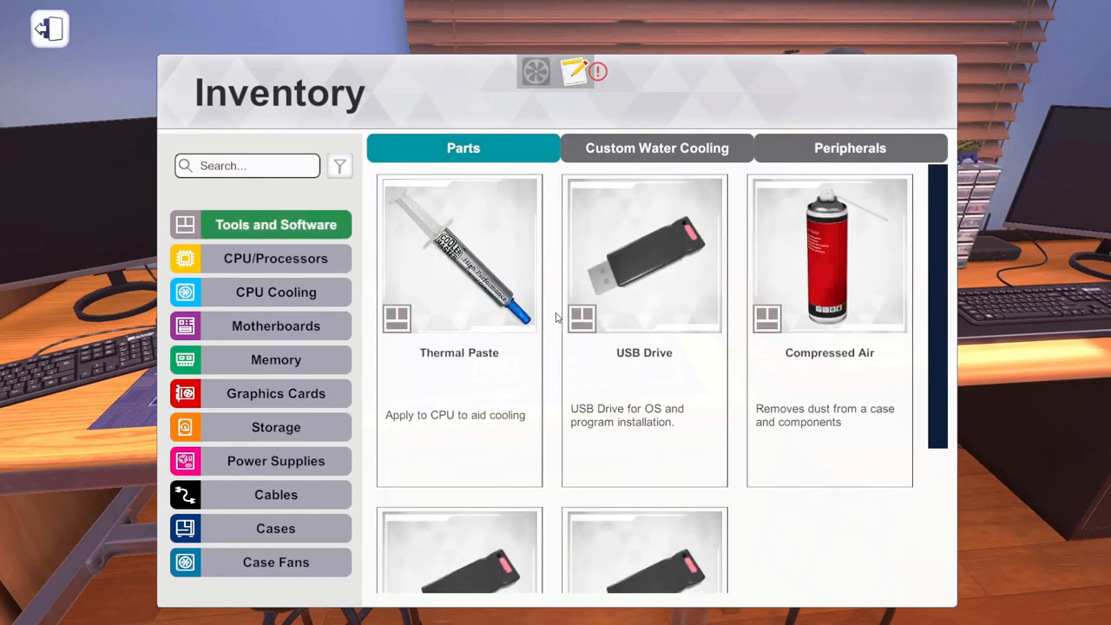
- Search the Cases inventory for NZXT and place the black-and-blue NZXT case on the workbench
left_click(274, 527)
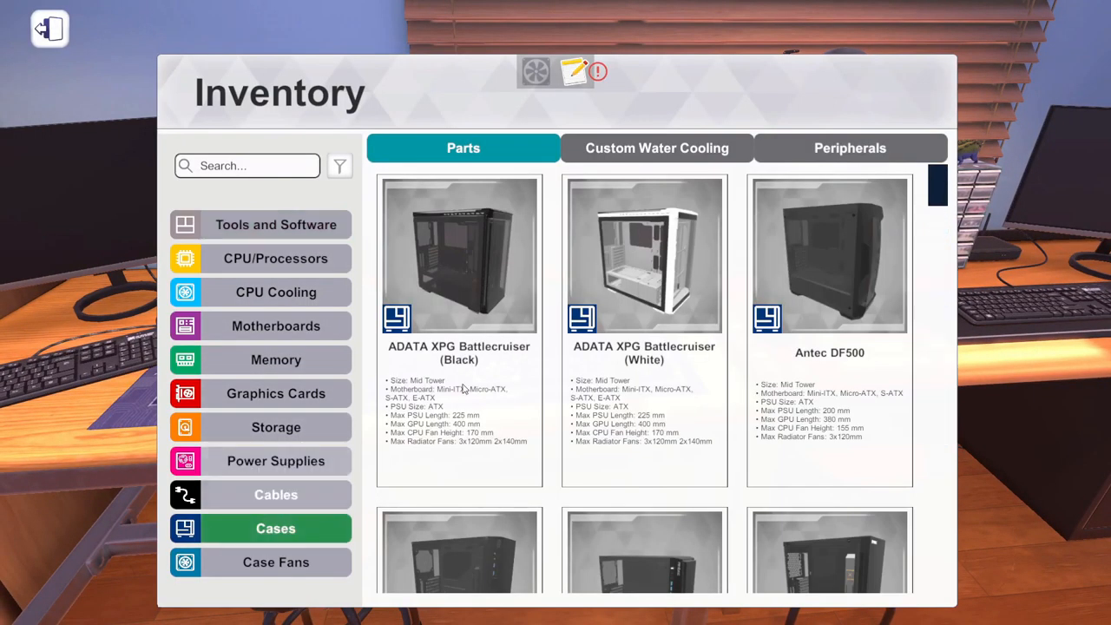
scroll("down", 3)
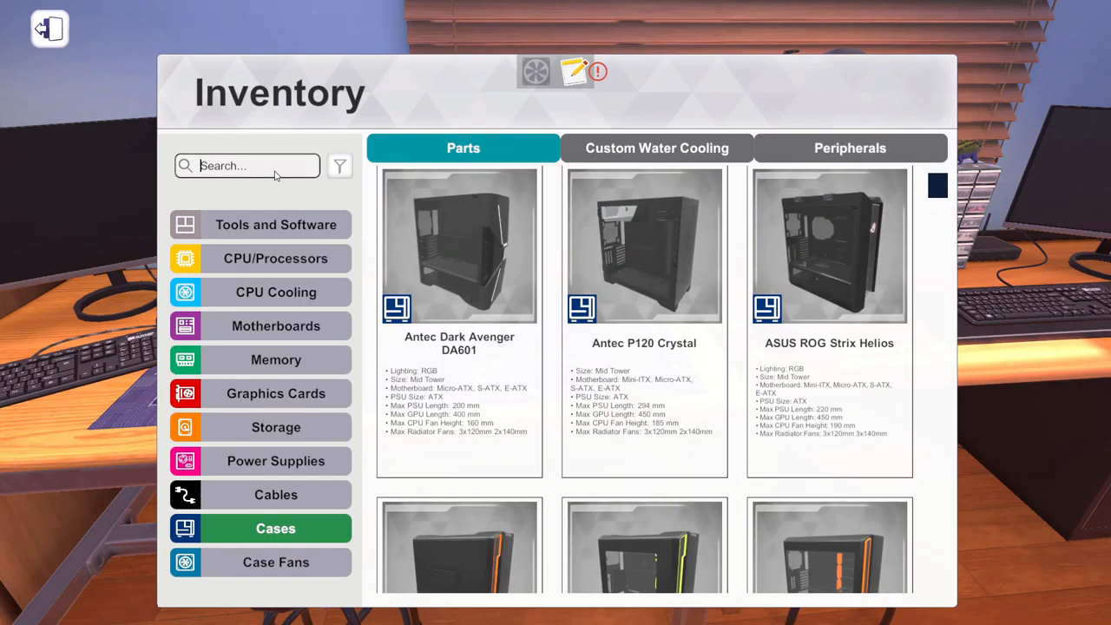
type("nzt")
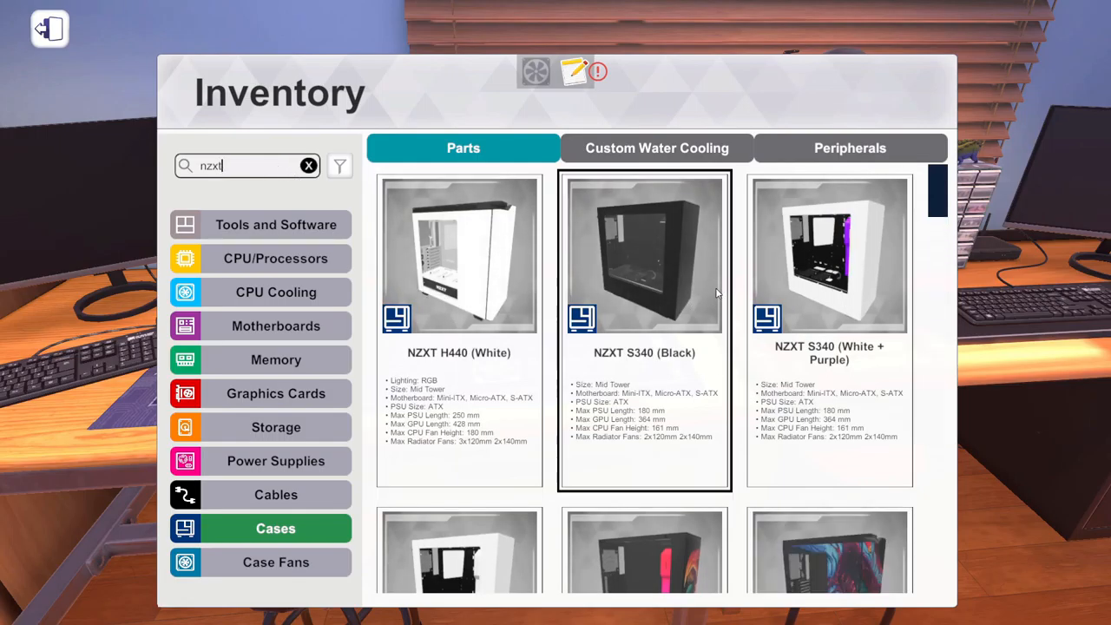
scroll("down", 3)
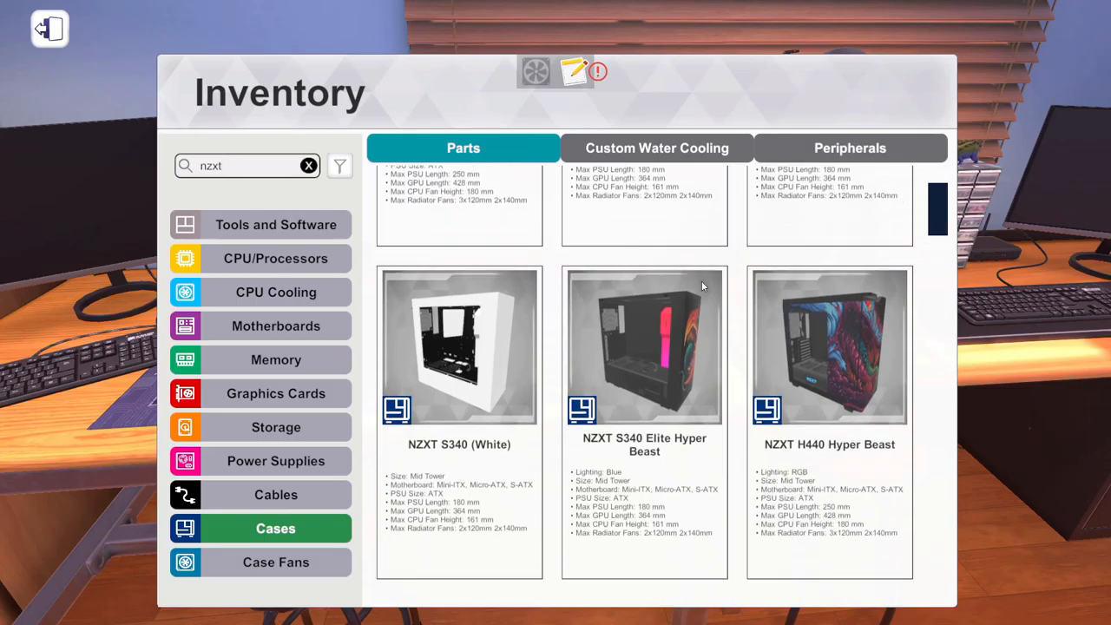
scroll("down", 3)
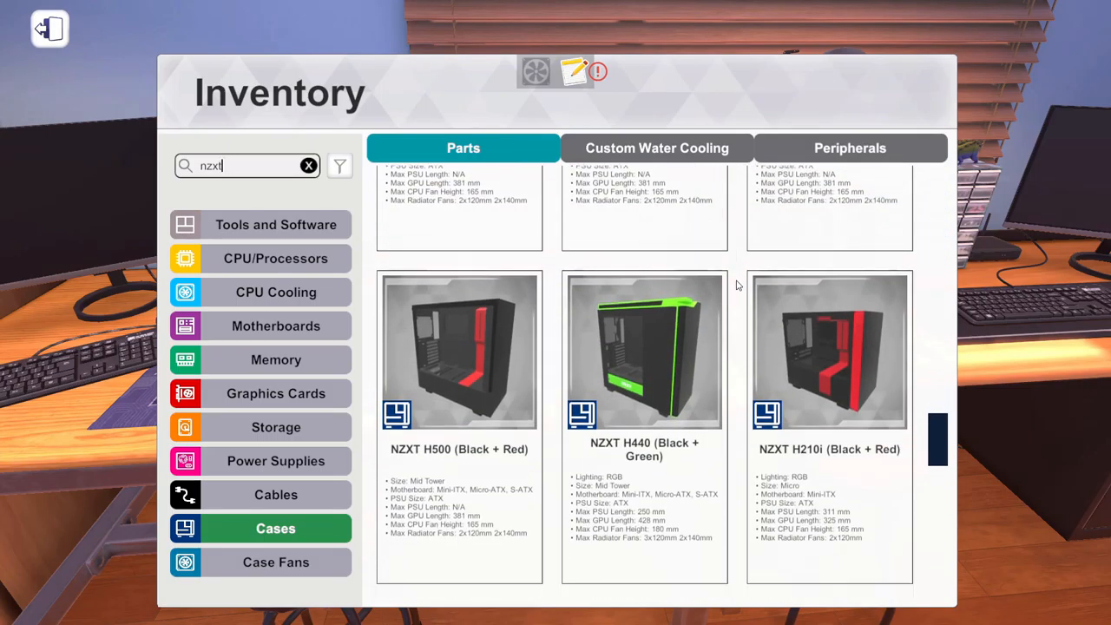
scroll("down", 3)
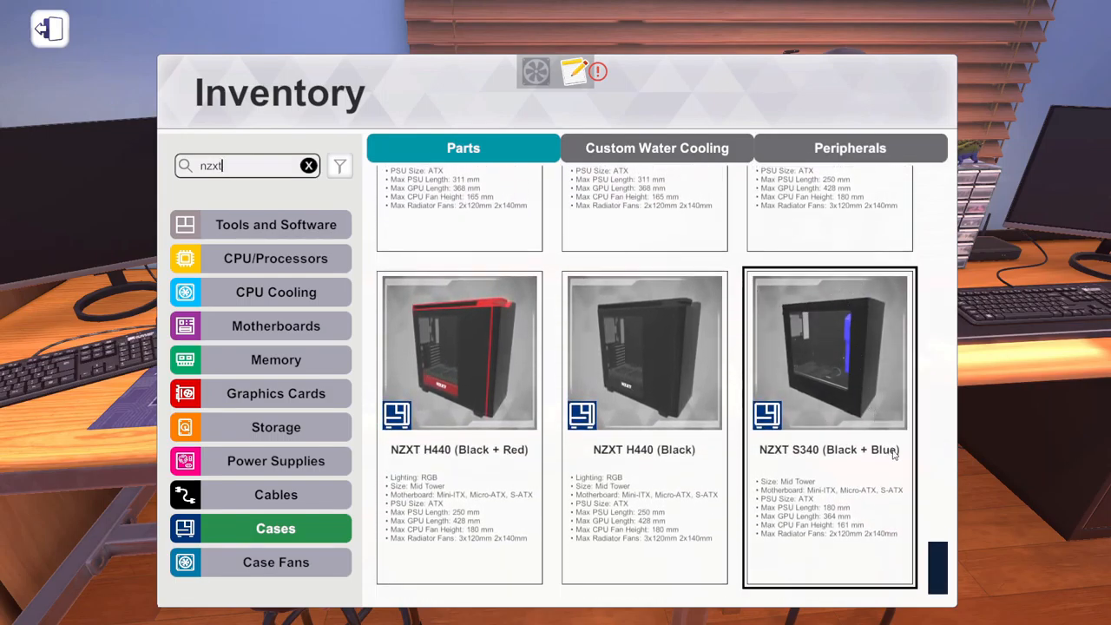
scroll("down", 3)
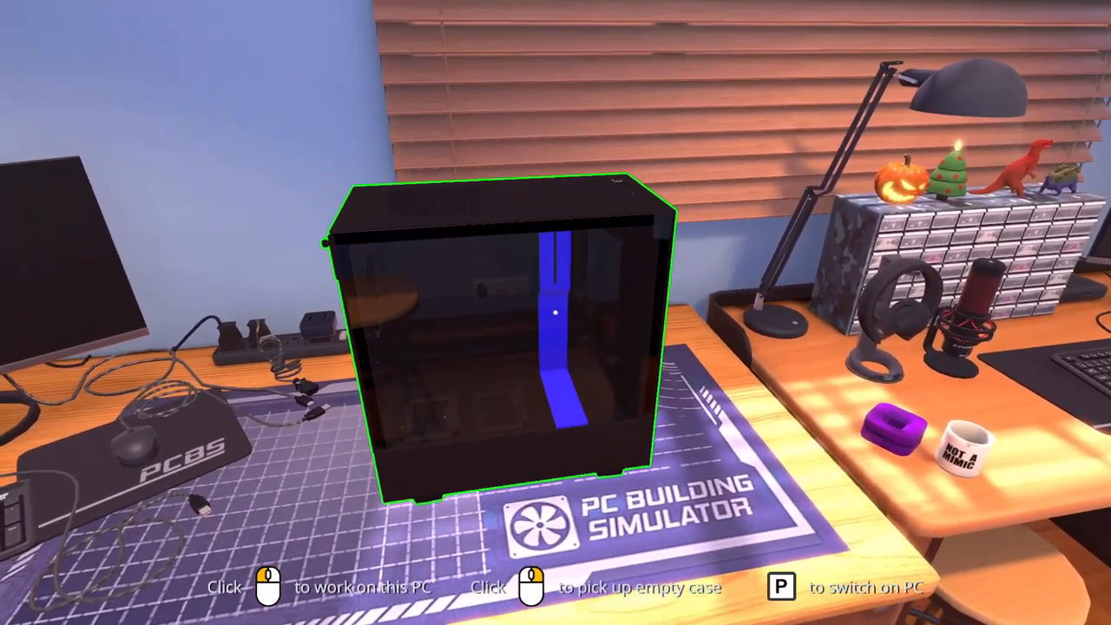
- Work on the placed case, search 'x570' and install the MSI MEG X570 UNIFY motherboard
left_click(507, 326)
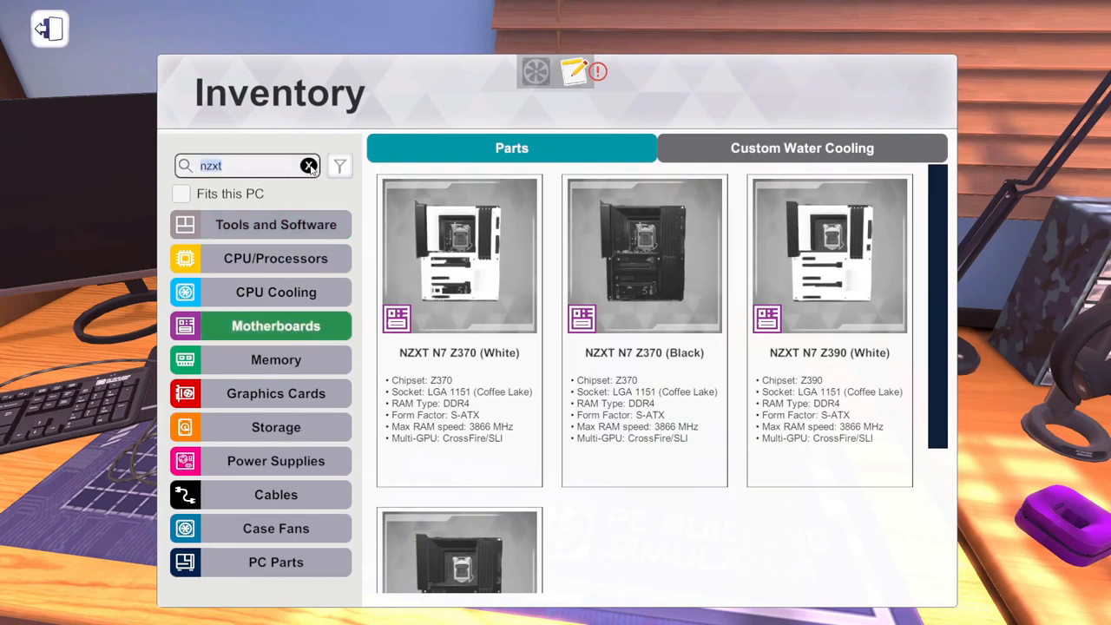
left_click(309, 167)
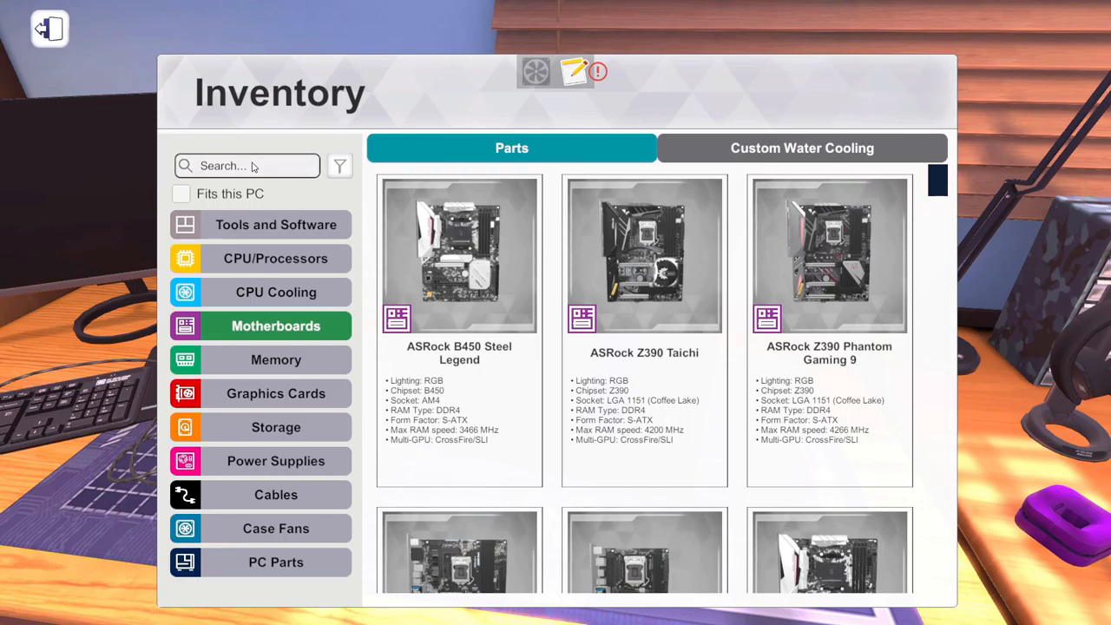
type("x570")
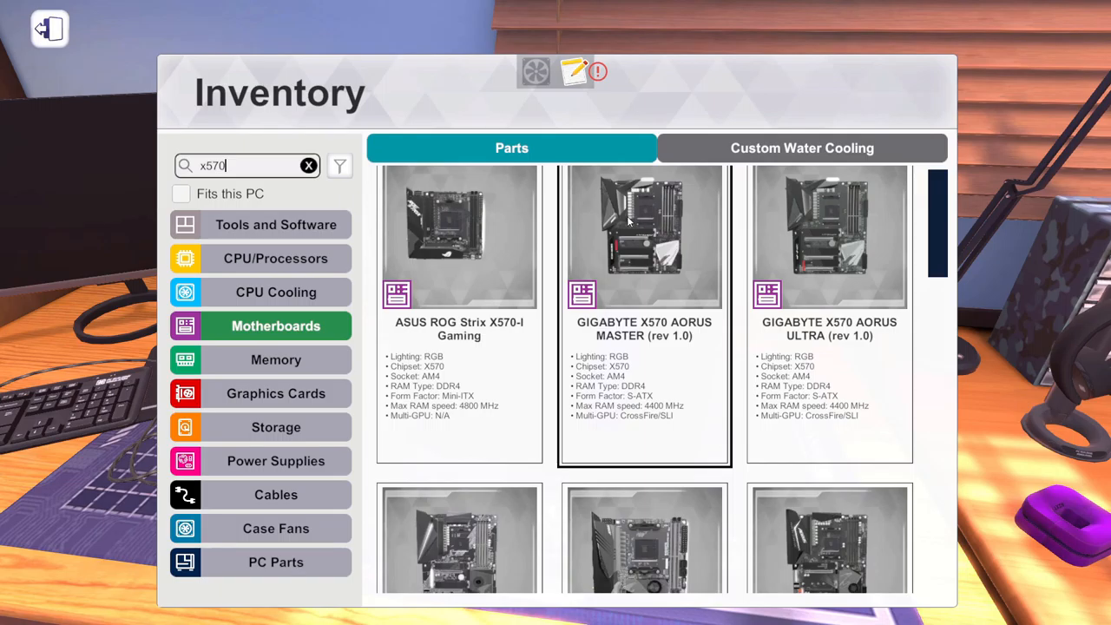
scroll("down", 3)
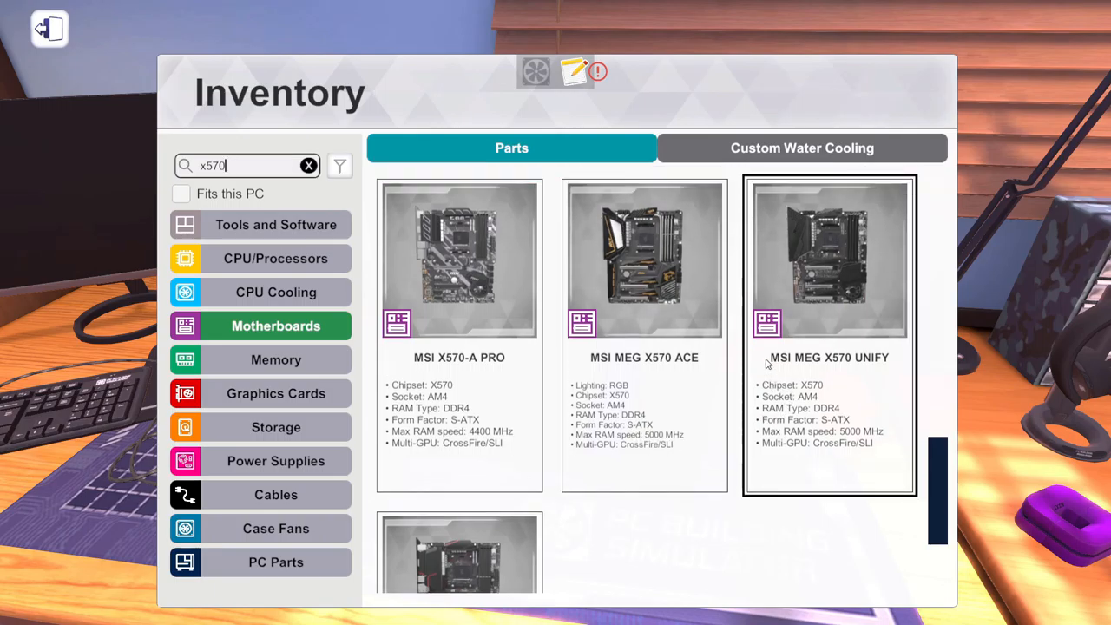
mouse_move(871, 273)
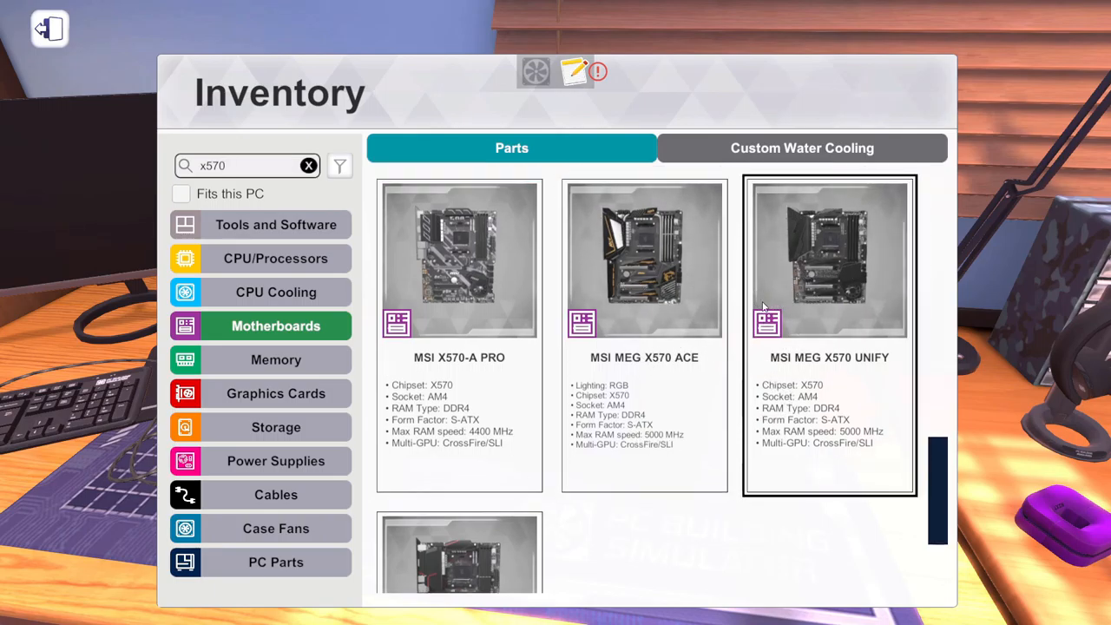
left_click(828, 260)
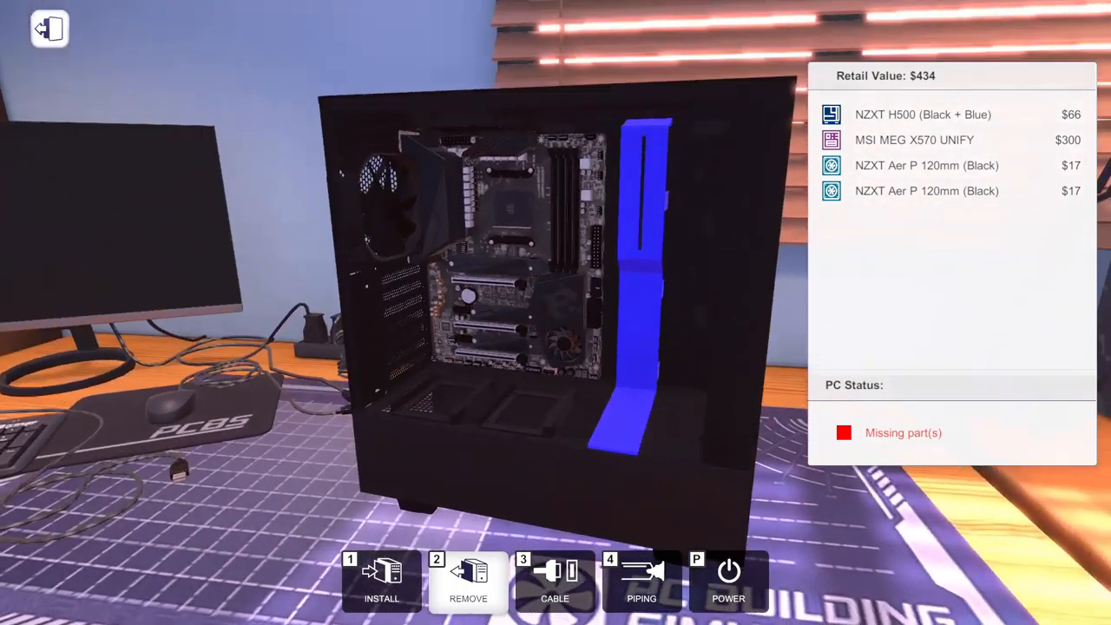
mouse_move(503, 252)
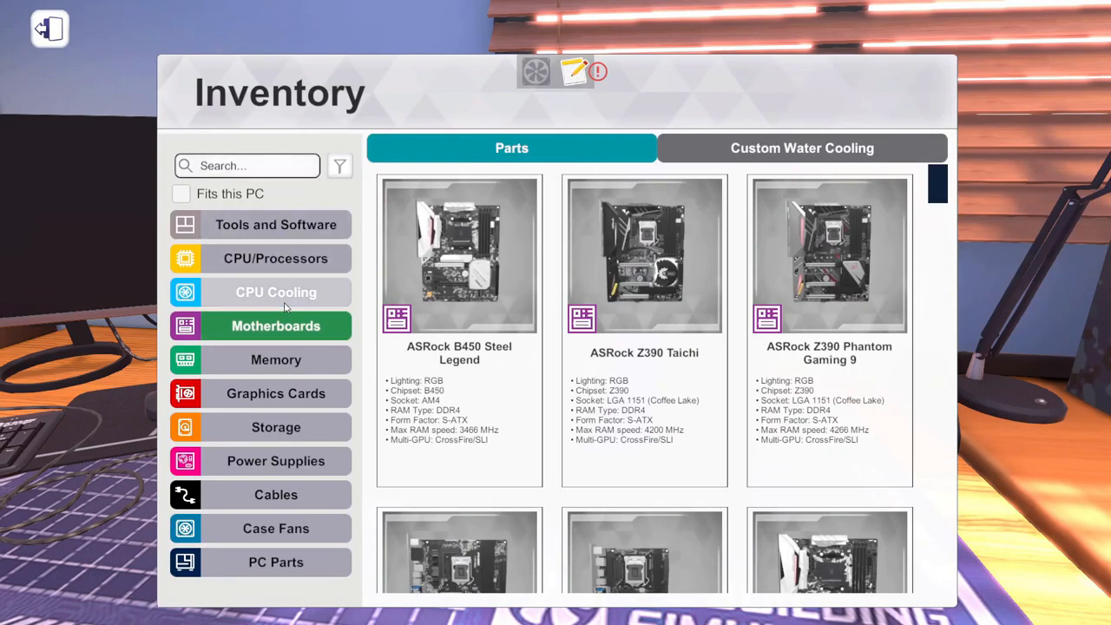
- Search '5950' among processors, browse storage and memory, ending on the AMD graphics cards
type("5950")
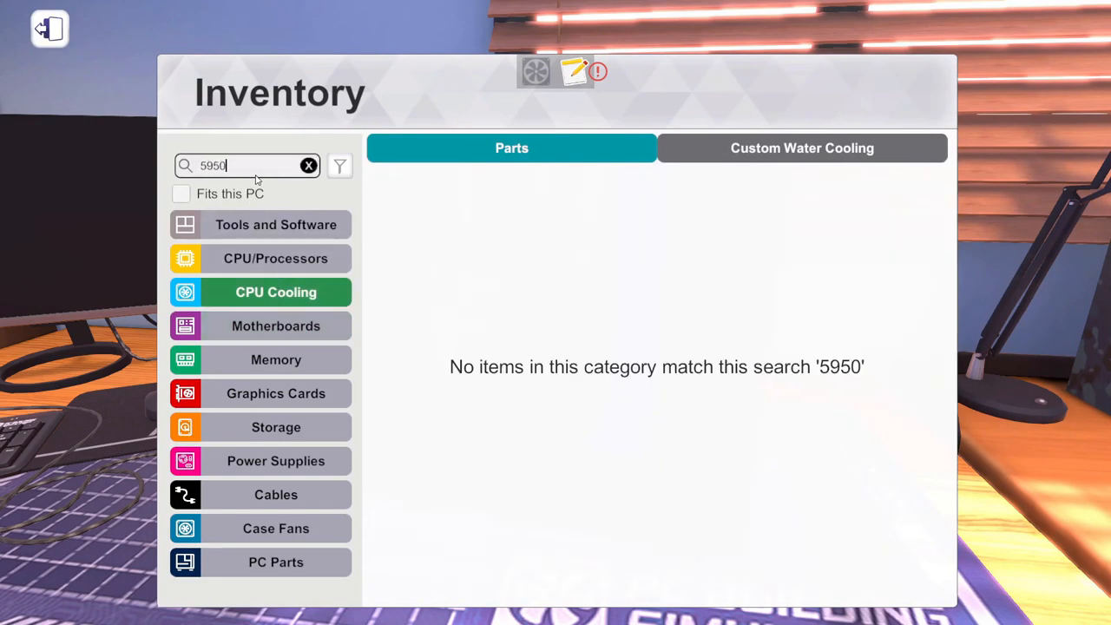
left_click(275, 257)
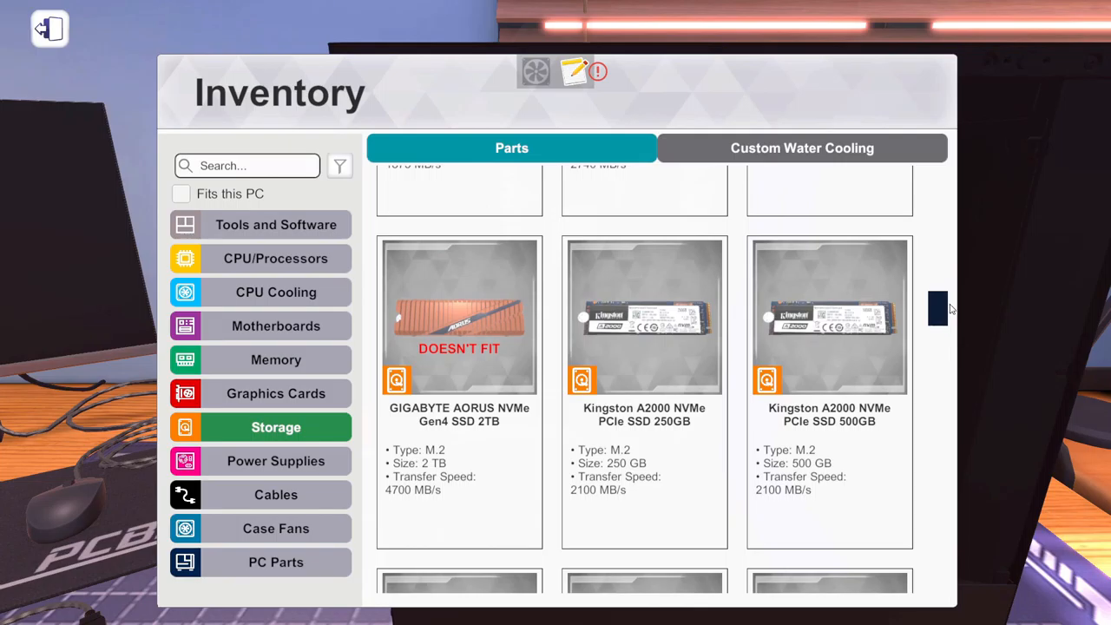
scroll("down", 3)
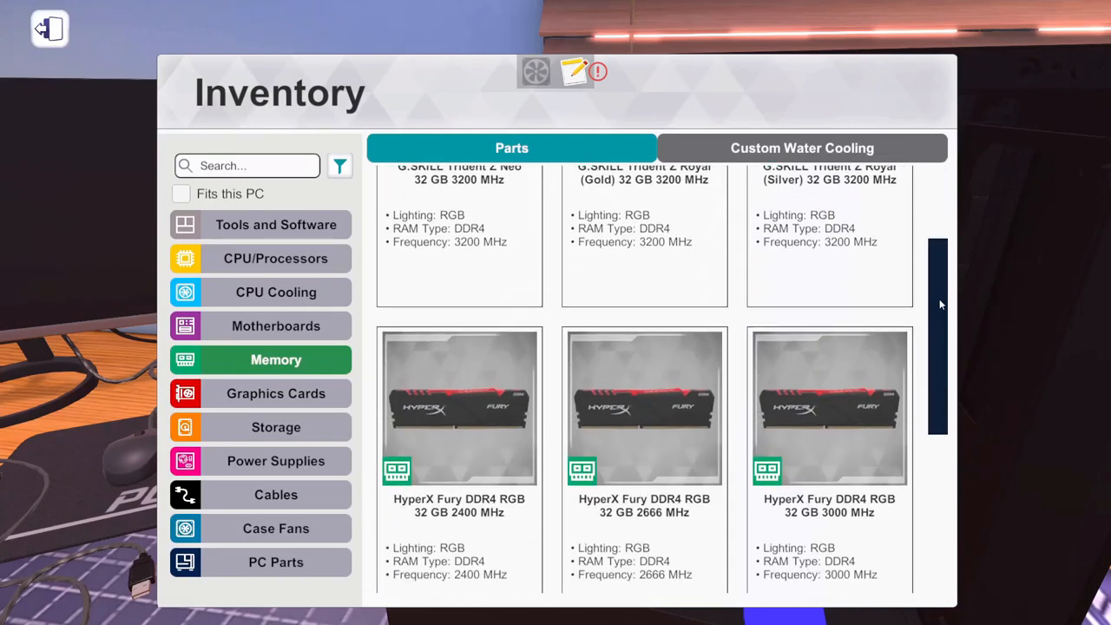
scroll("down", 3)
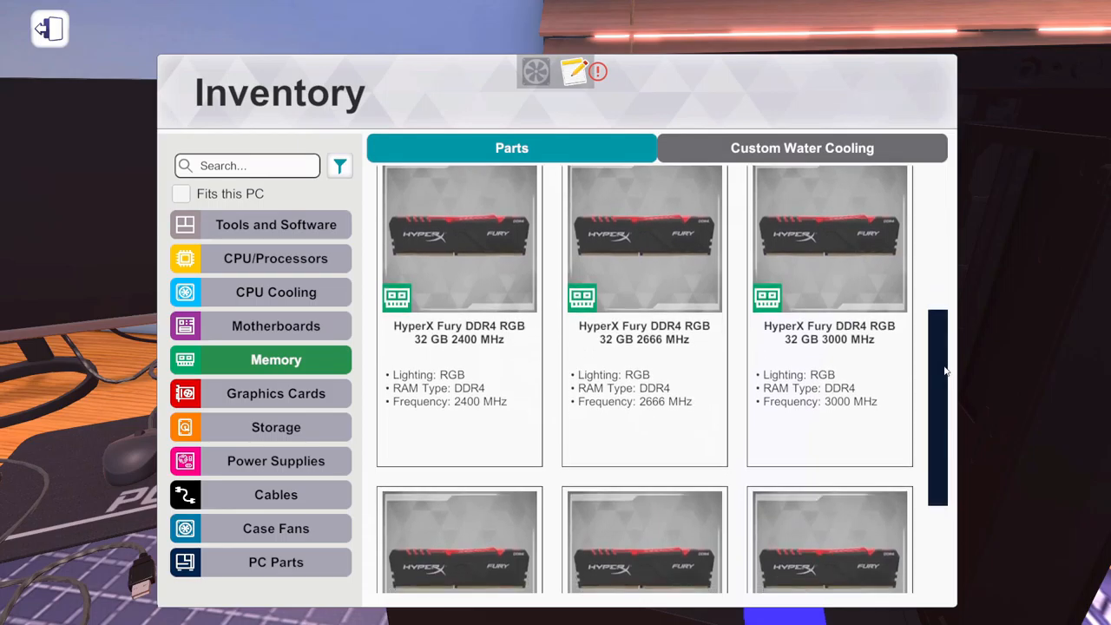
scroll("down", 3)
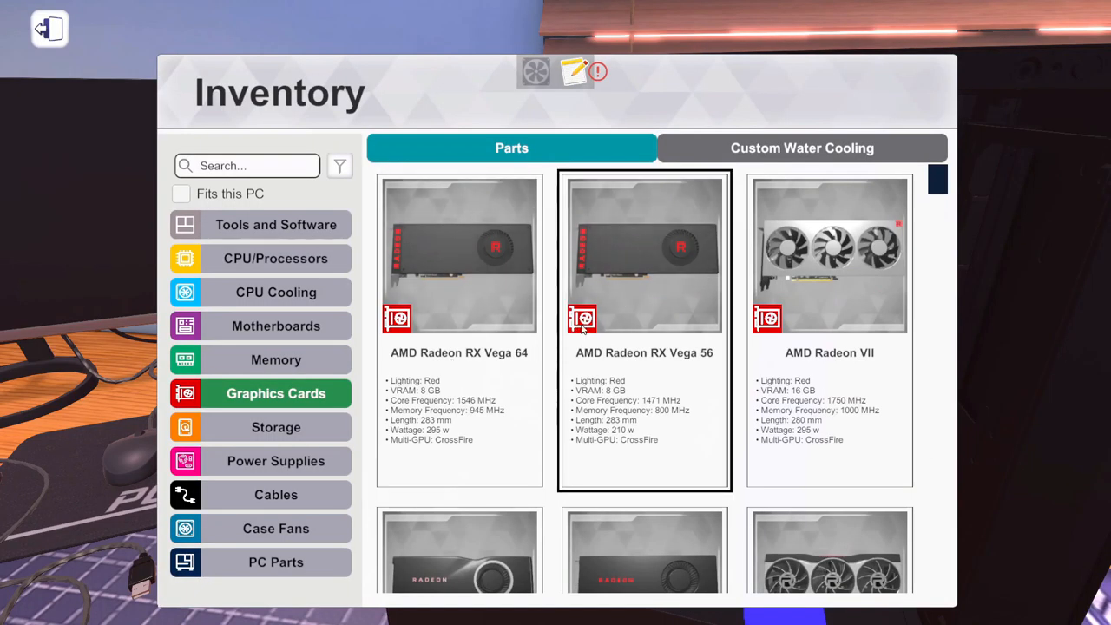
- Filter graphics cards to EVGA and install the GeForce RTX 3080 FTW3 ULTRA GAMING in the case
left_click(340, 164)
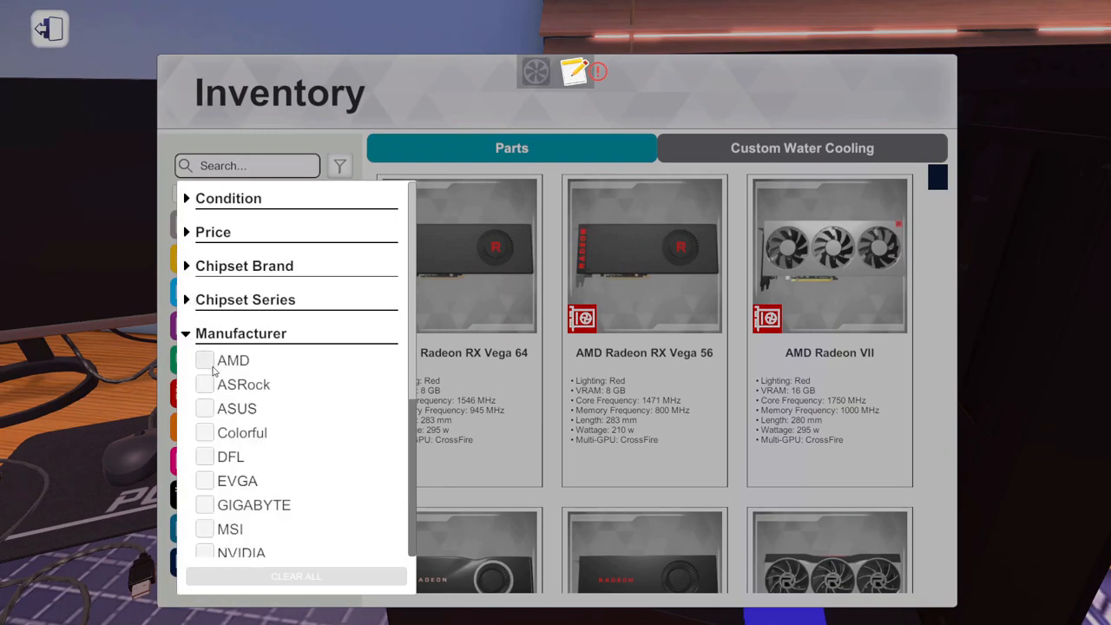
left_click(204, 479)
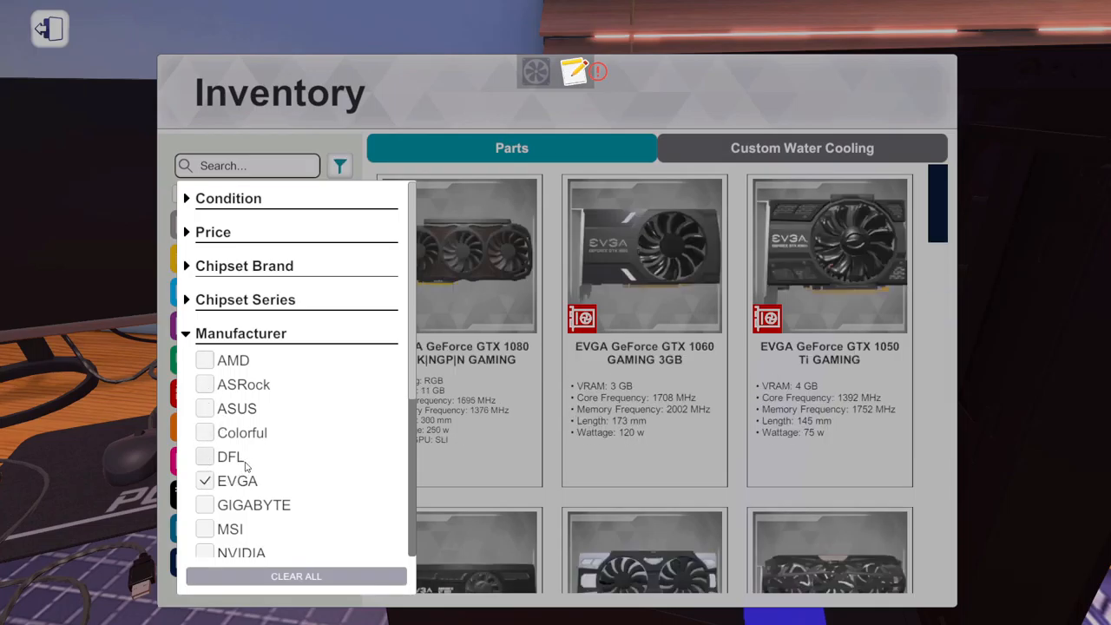
left_click(243, 265)
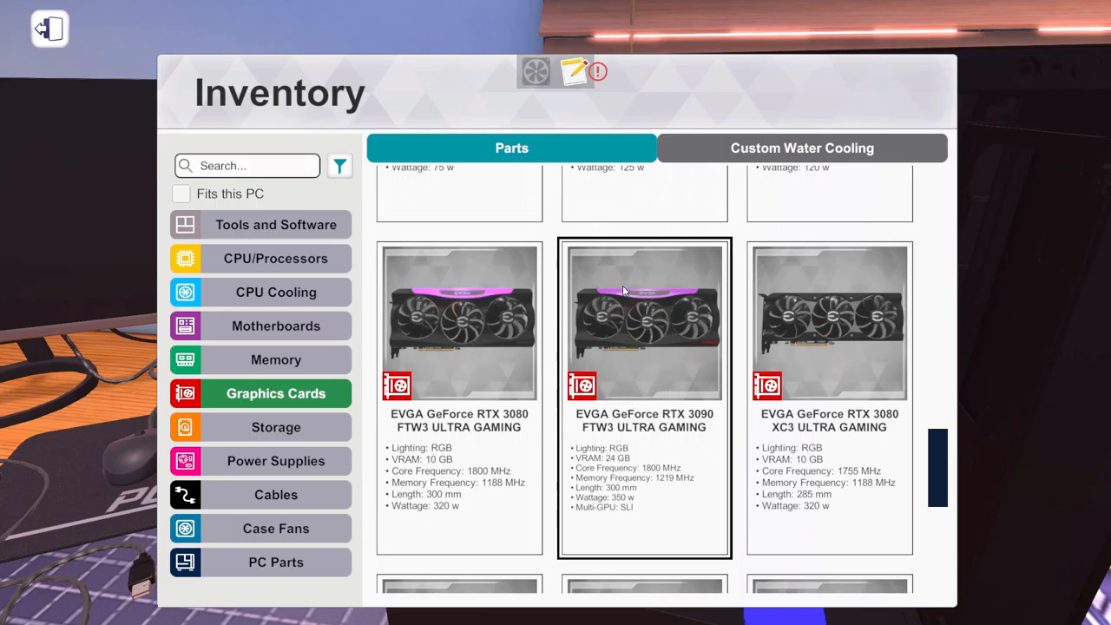
mouse_move(632, 321)
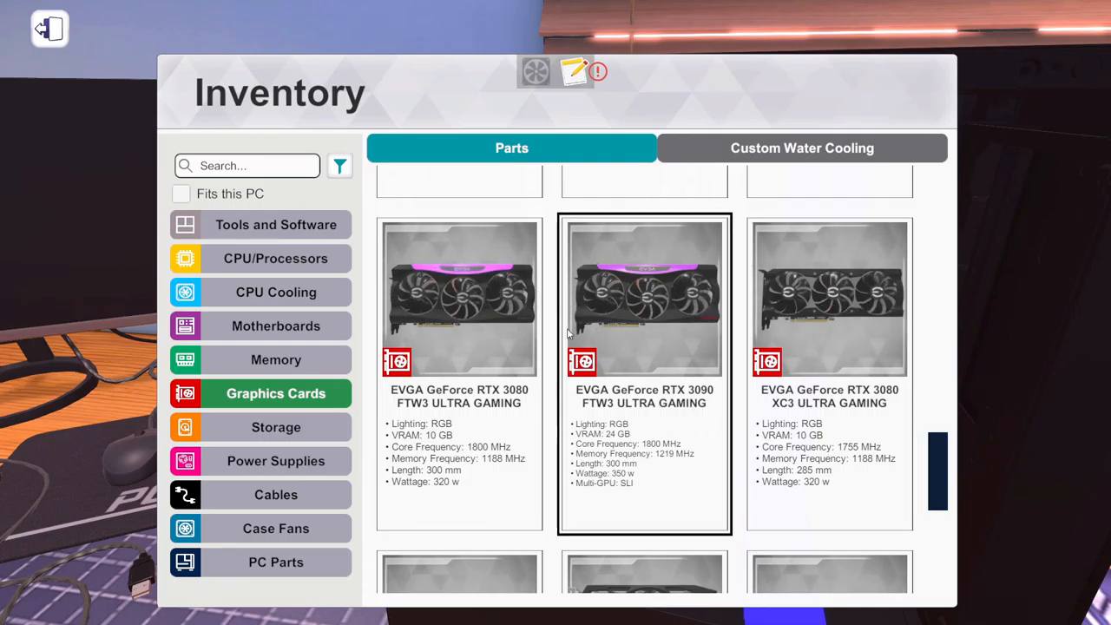
scroll("down", 3)
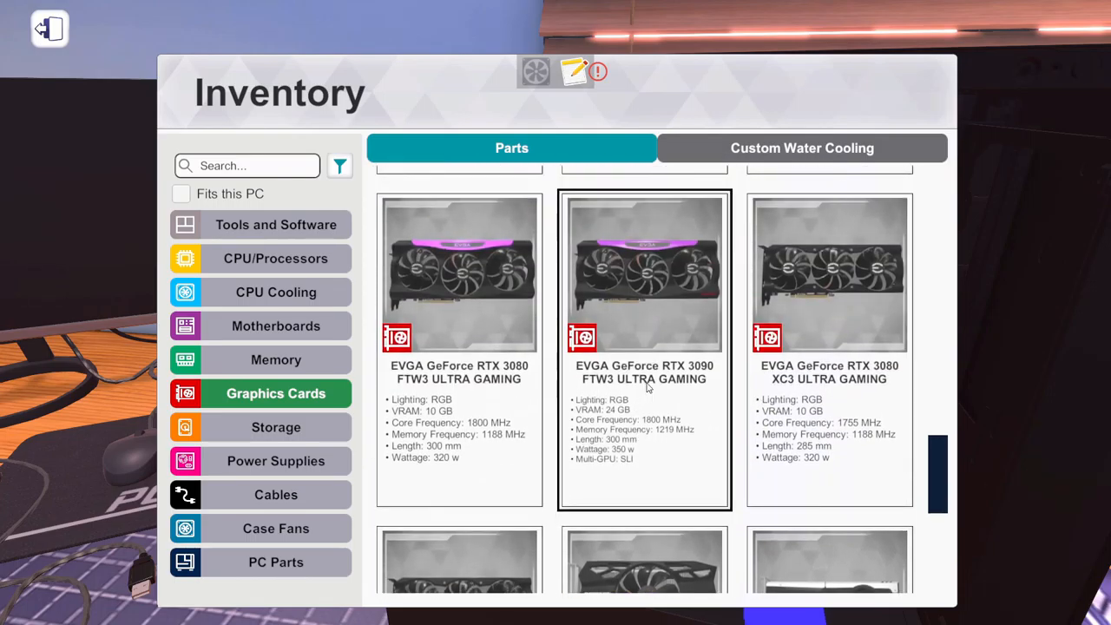
left_click(458, 274)
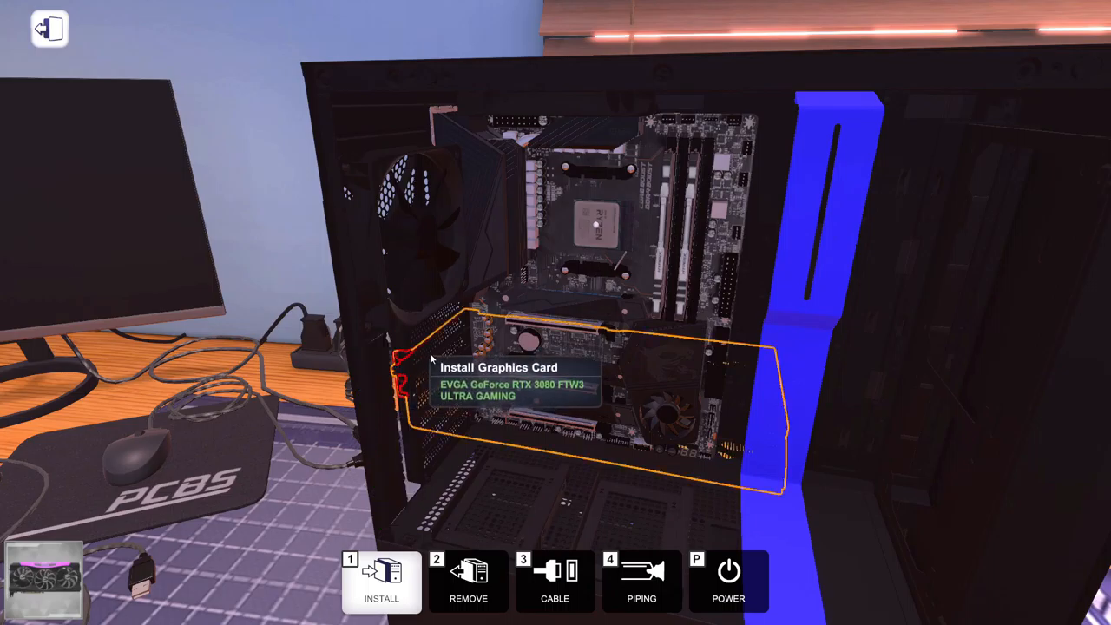
mouse_move(408, 389)
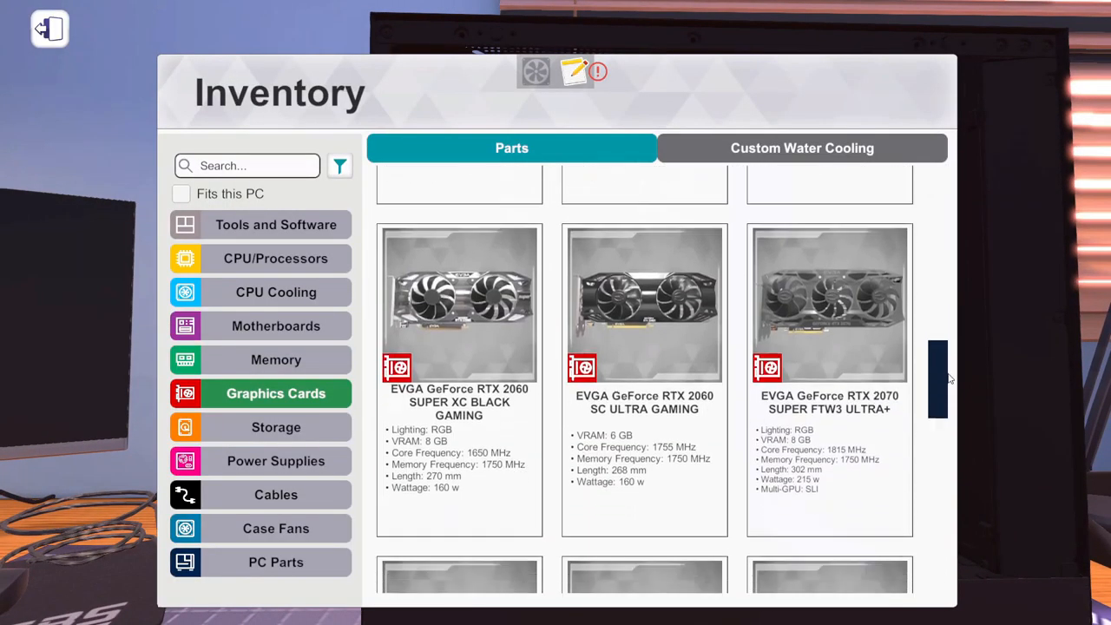
scroll("down", 3)
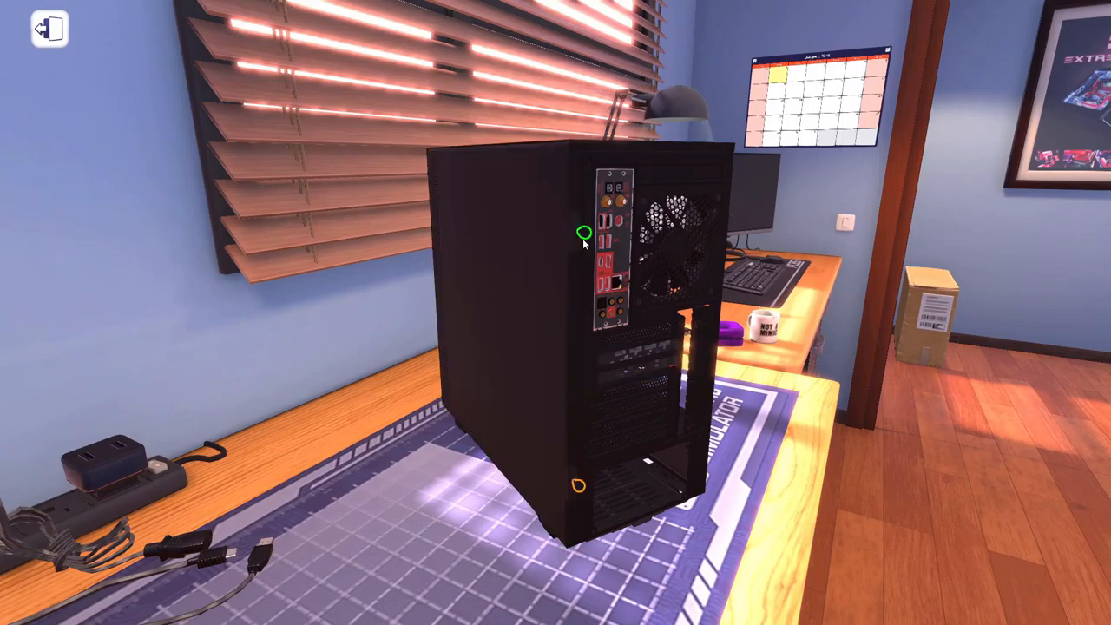
- Browse the Corsair power supplies under 'cor', then remove the NZXT Aer P 120mm case fan
left_click(583, 229)
type("cor")
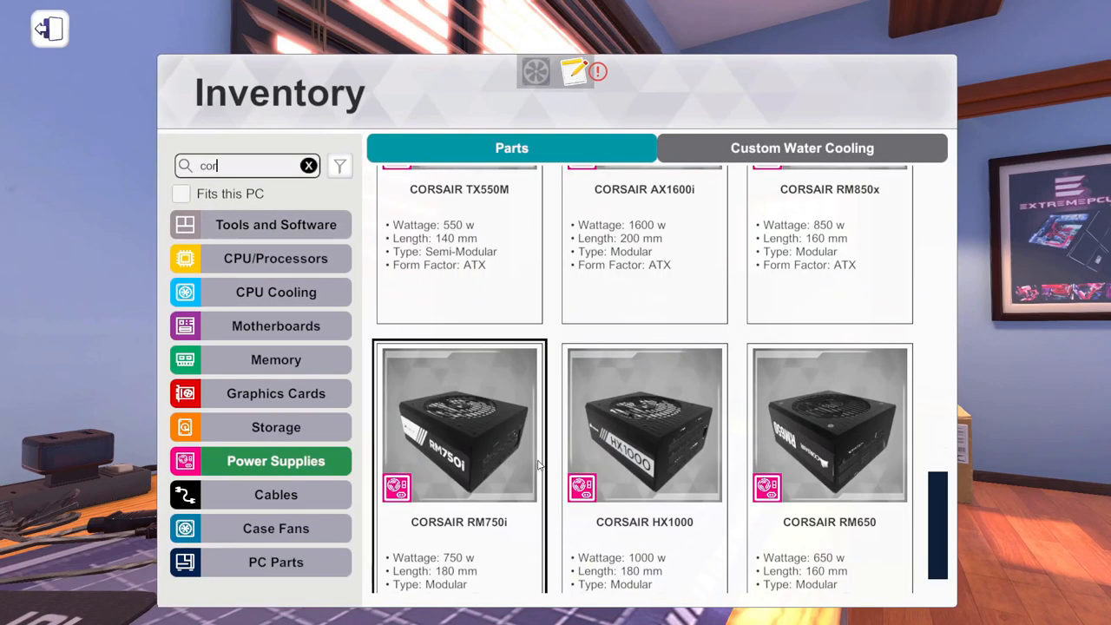
scroll("down", 3)
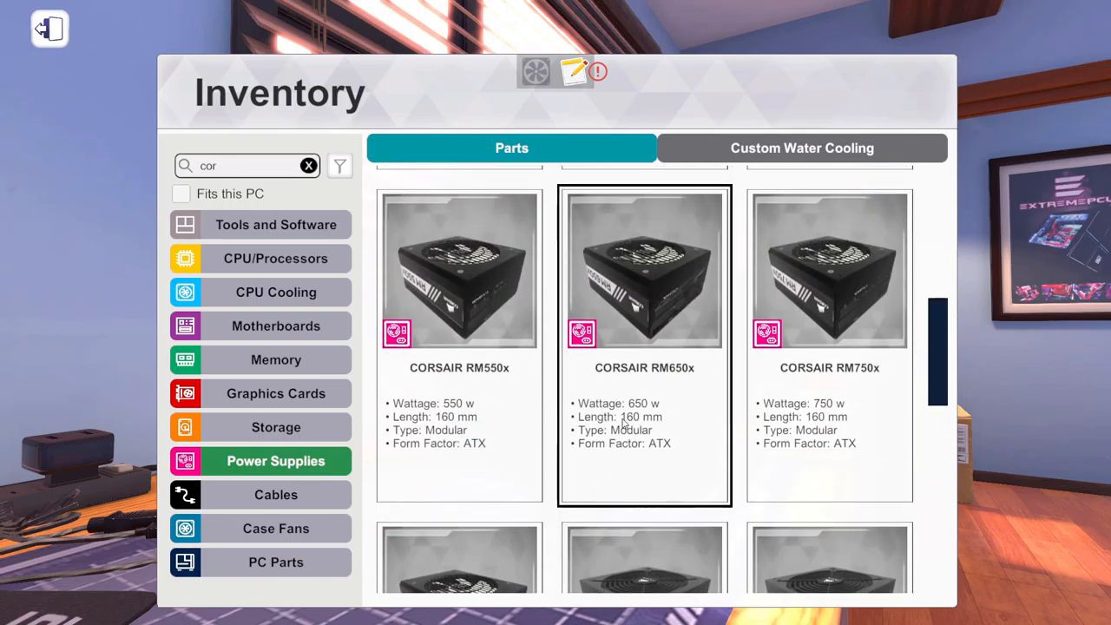
scroll("down", 3)
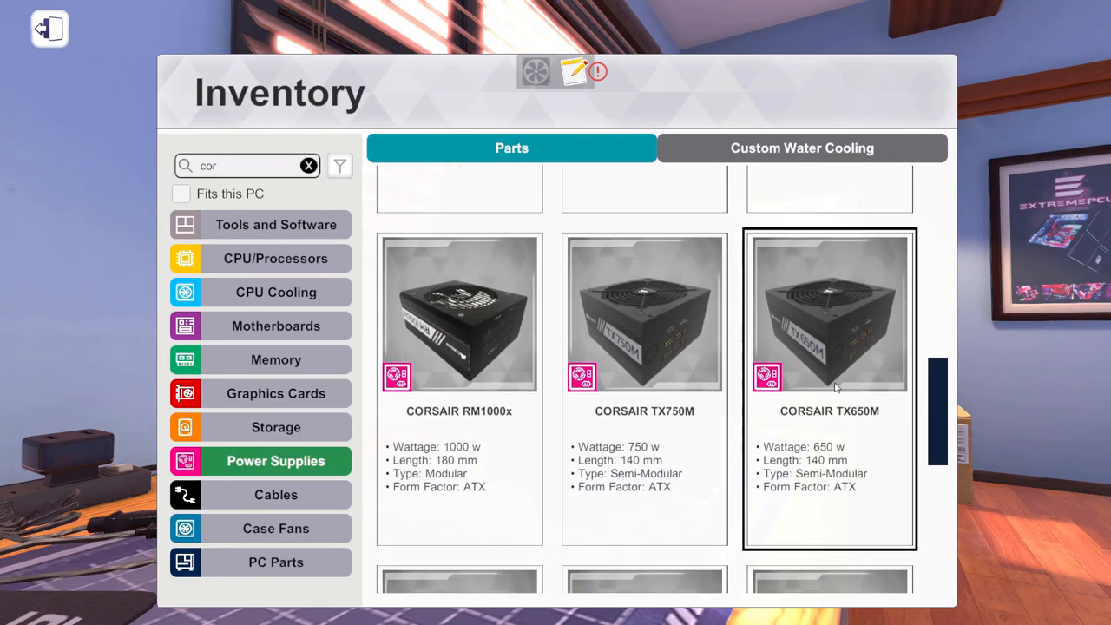
scroll("down", 3)
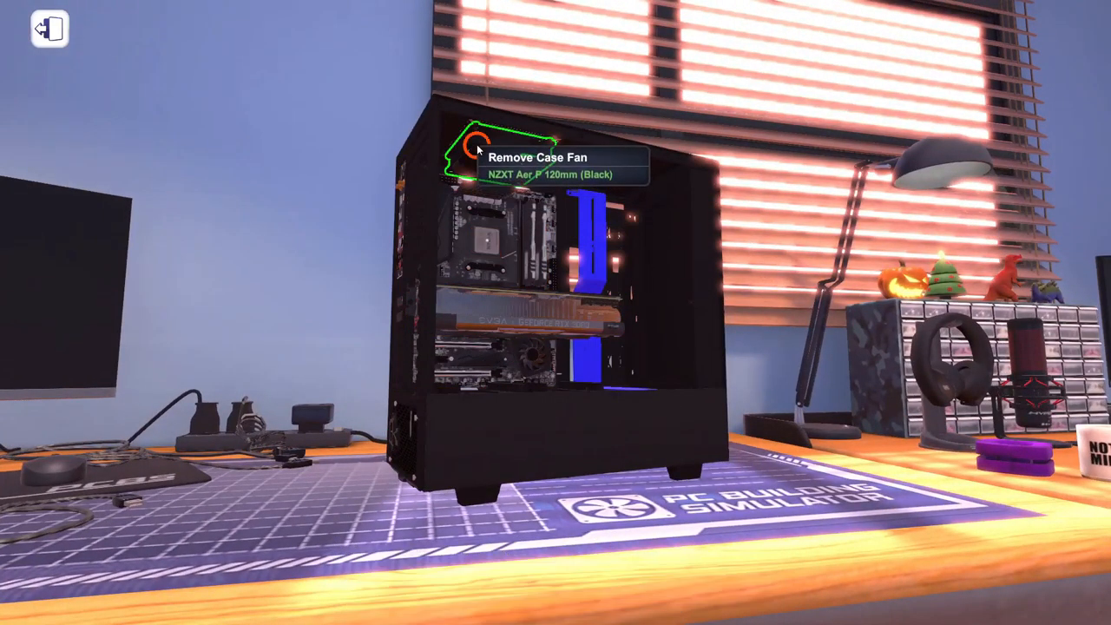
left_click(469, 152)
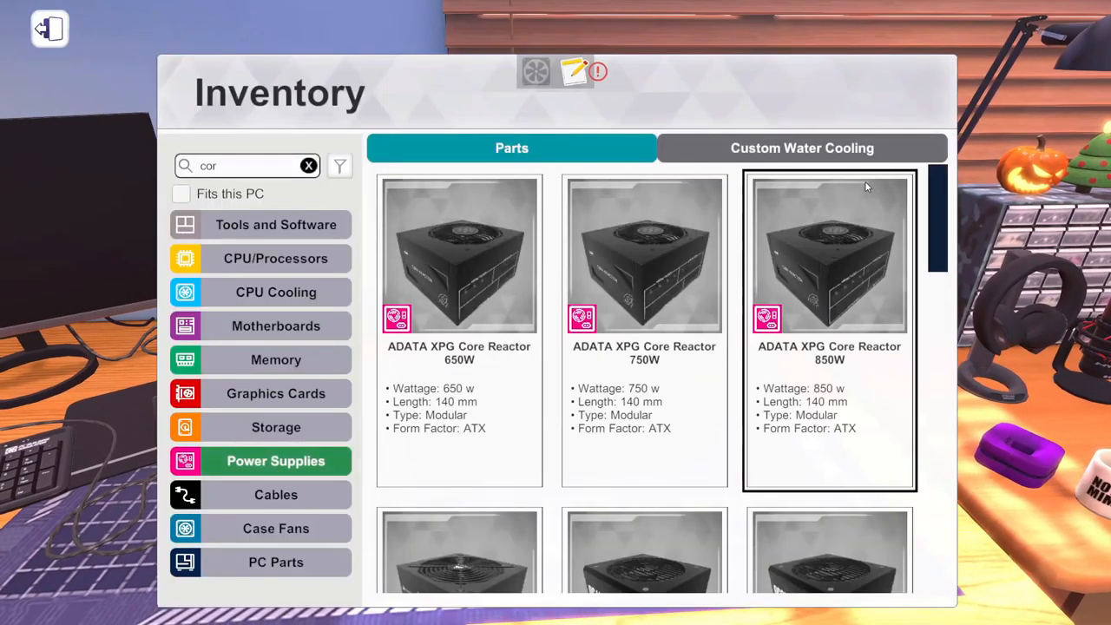
- Browse Corsair radiators under Custom Water Cooling and list the Hydro X XC7 RGB CPU blocks
left_click(802, 148)
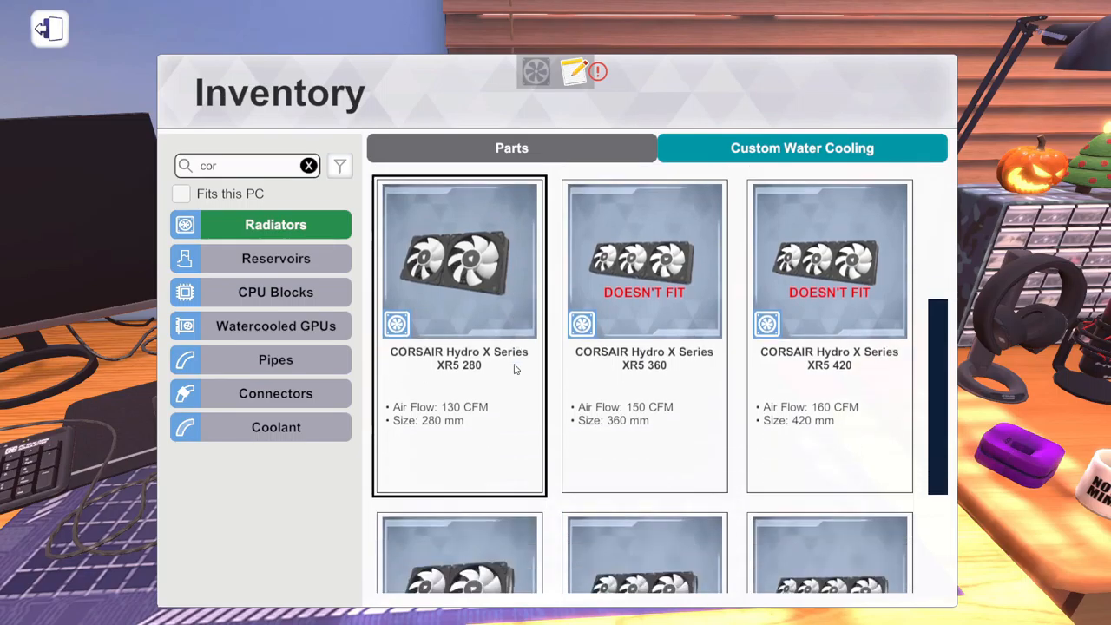
scroll("down", 3)
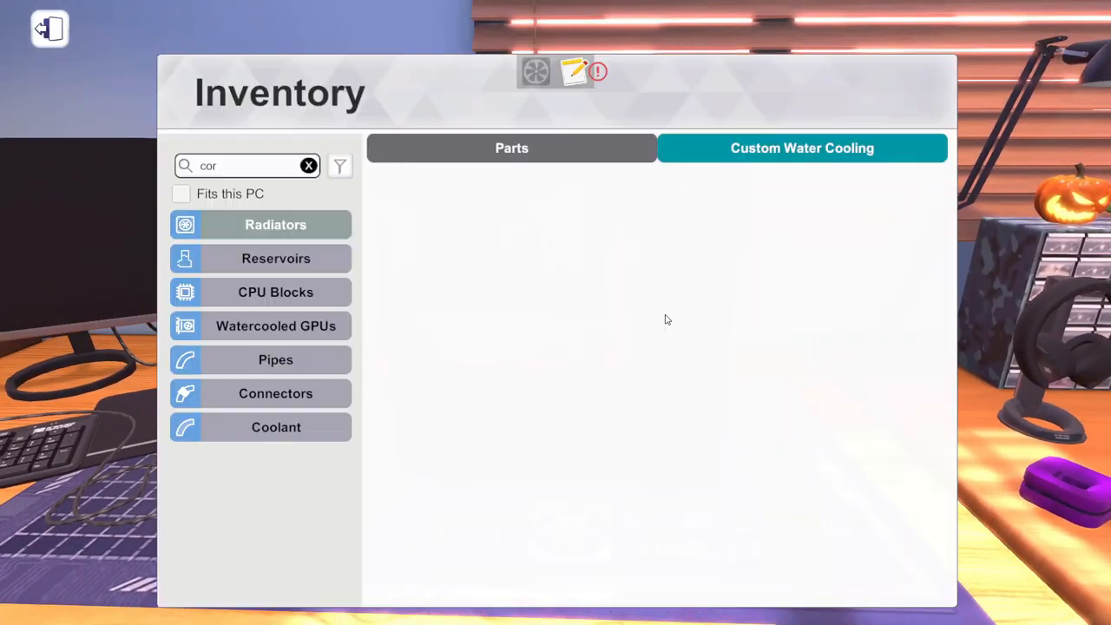
left_click(274, 292)
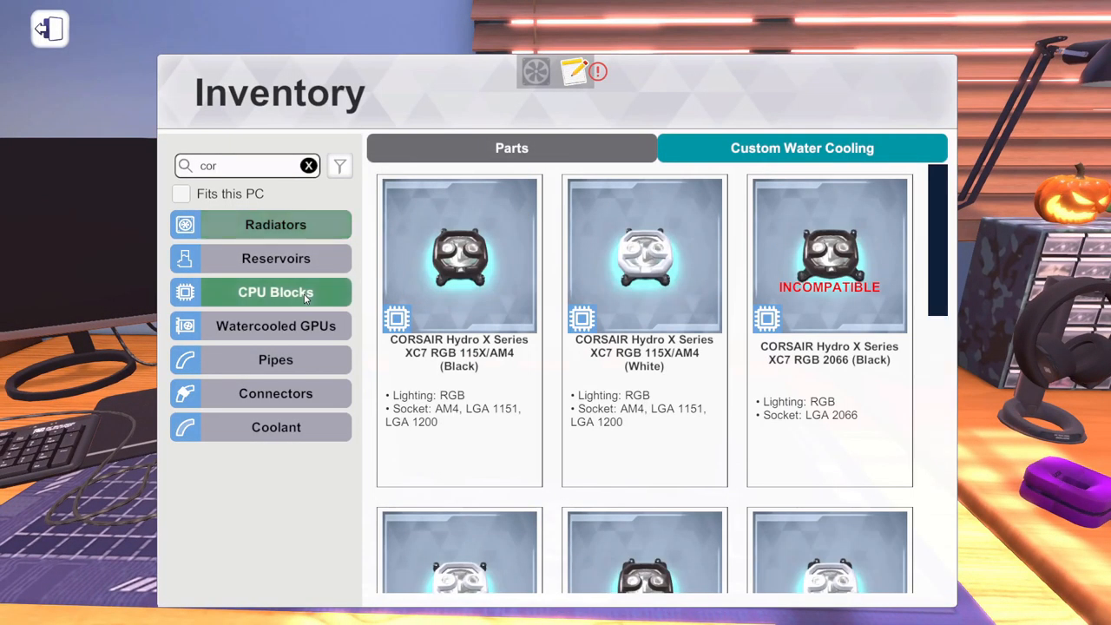
- Browse Corsair watercooled GPUs, CPU blocks and reservoirs, then choose a Hydro X XF fitting for the loop
left_click(275, 327)
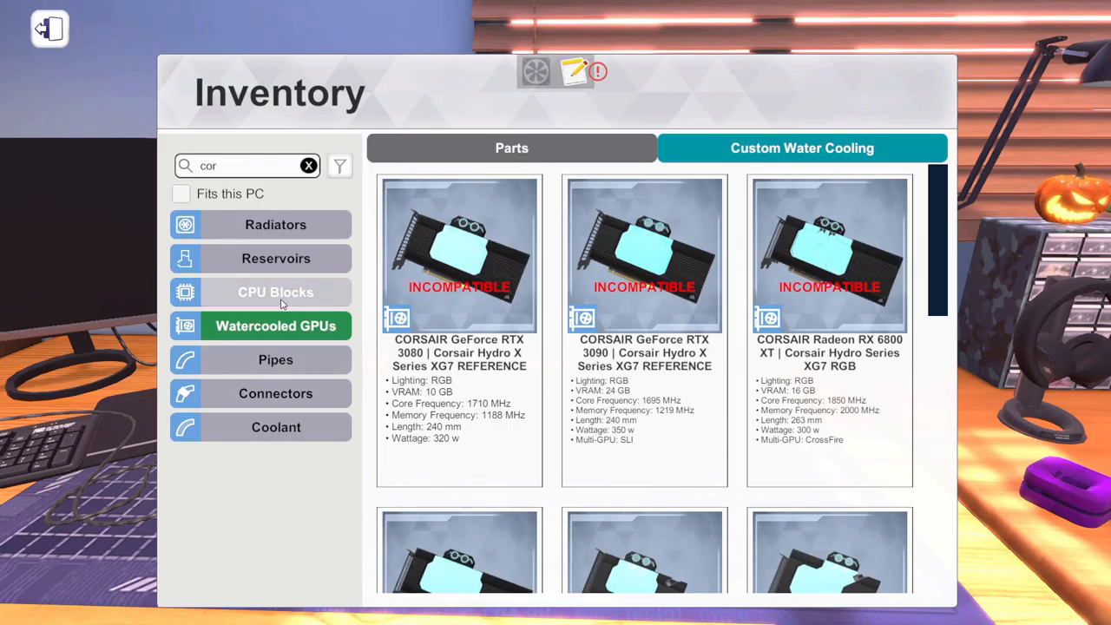
left_click(274, 291)
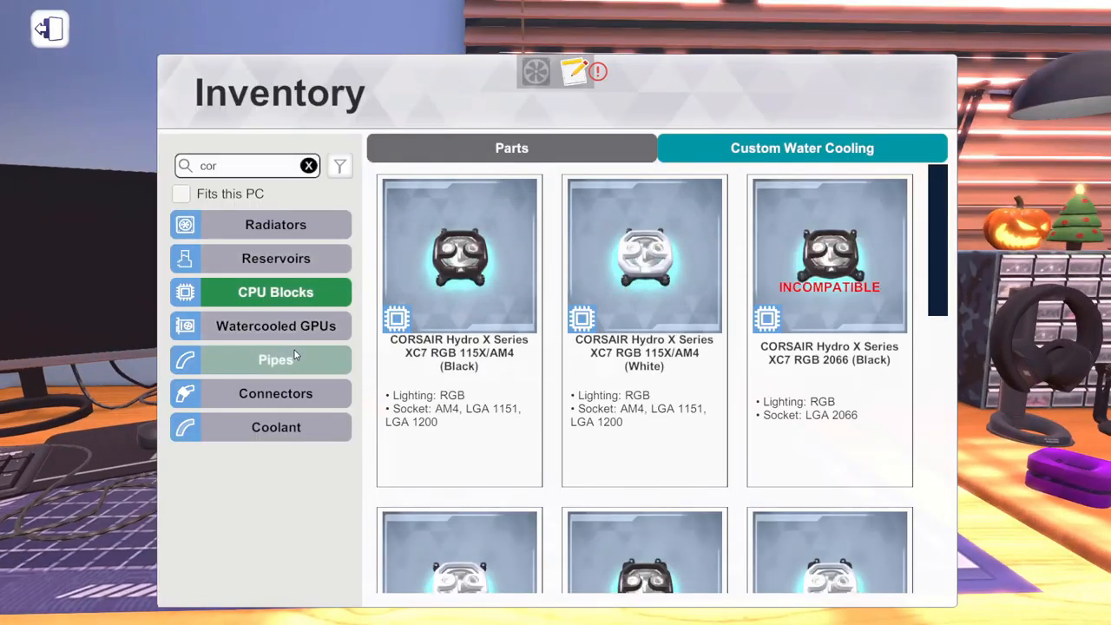
left_click(510, 148)
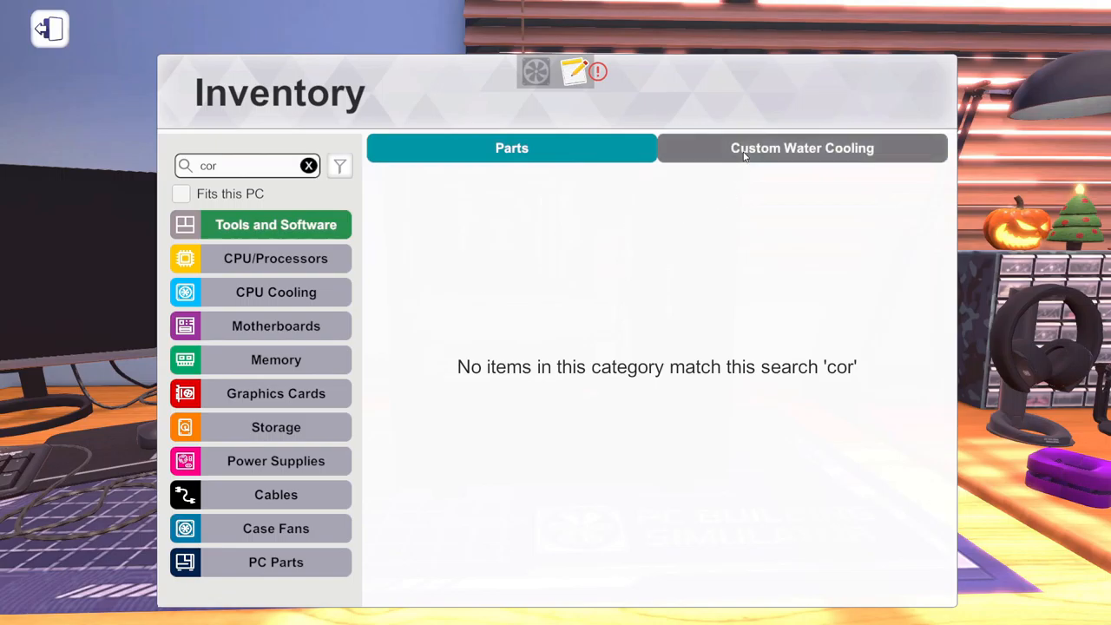
left_click(802, 148)
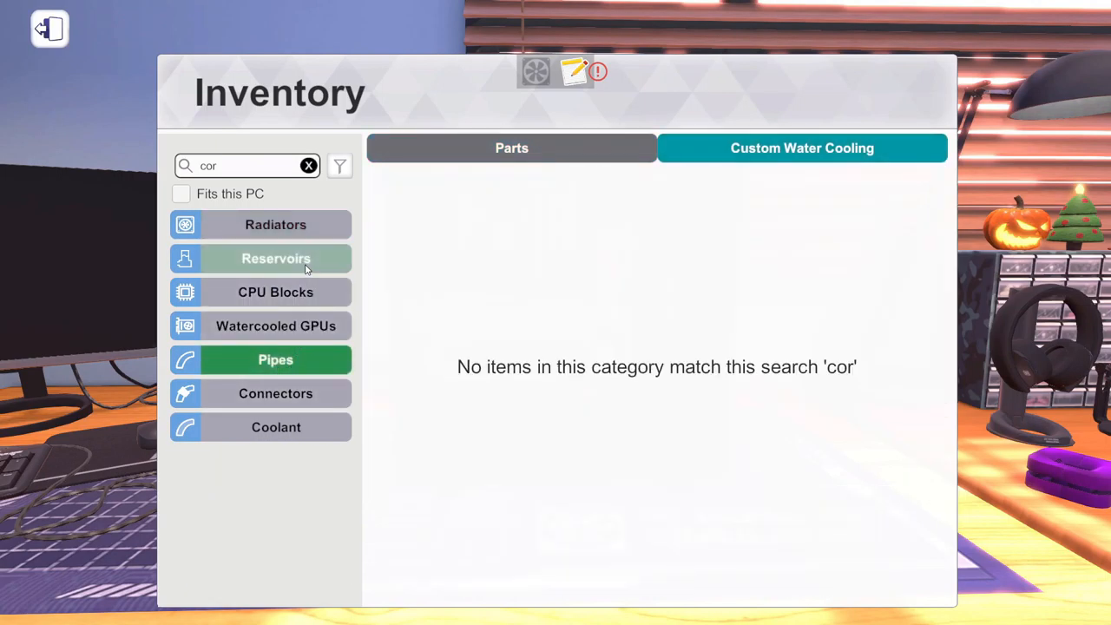
left_click(274, 257)
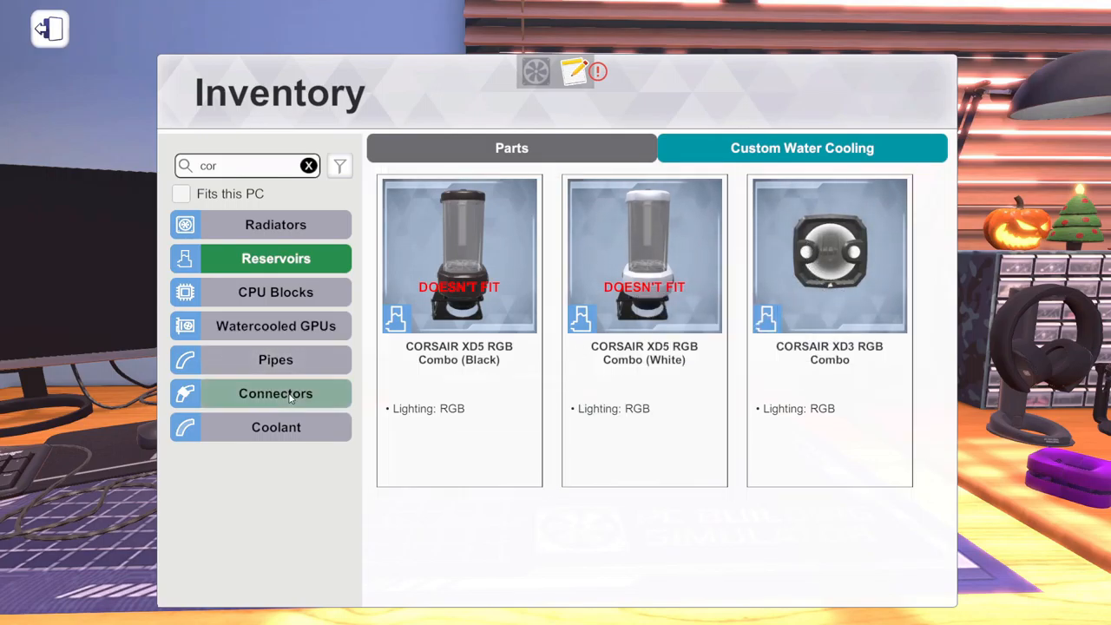
left_click(274, 392)
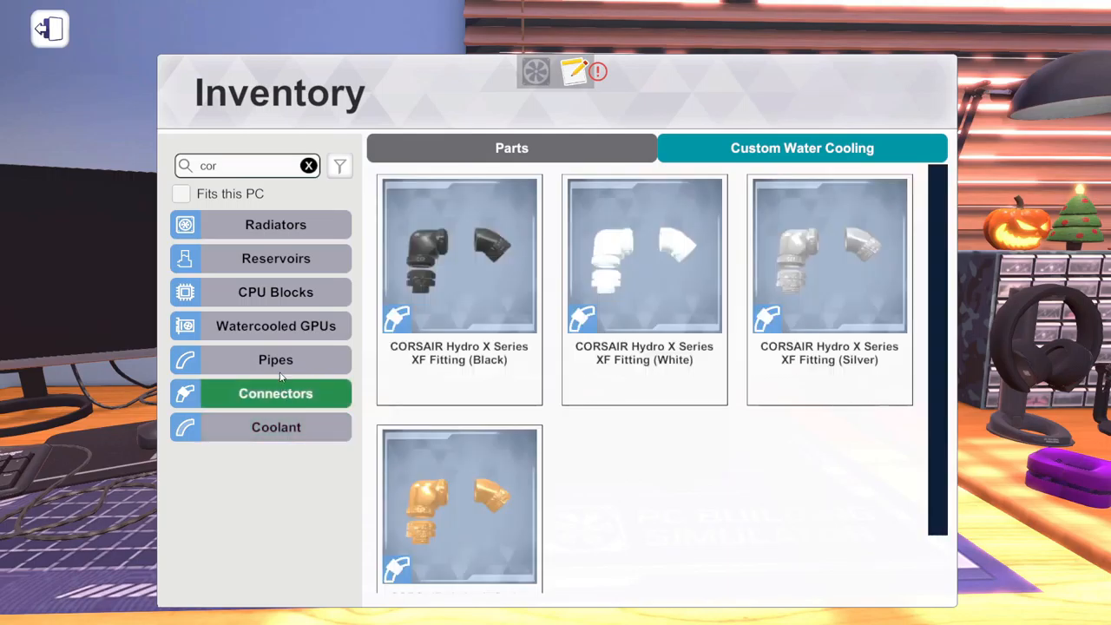
left_click(275, 359)
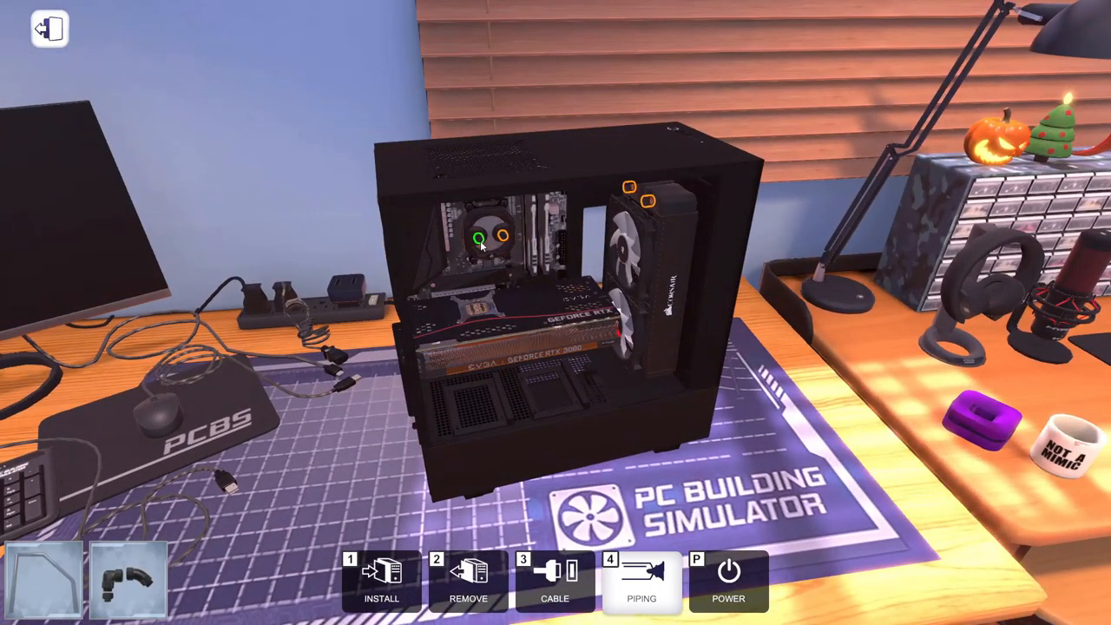
- Choose a flexible pipe from the loop parts and lay the blue tubing from the reservoir
left_click(642, 581)
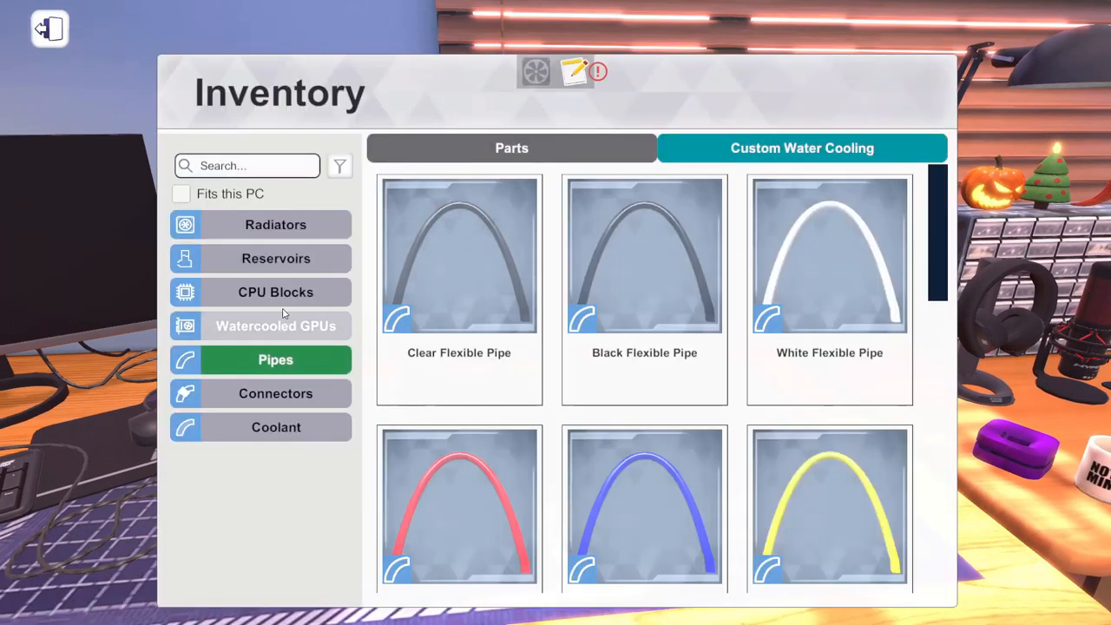
left_click(274, 257)
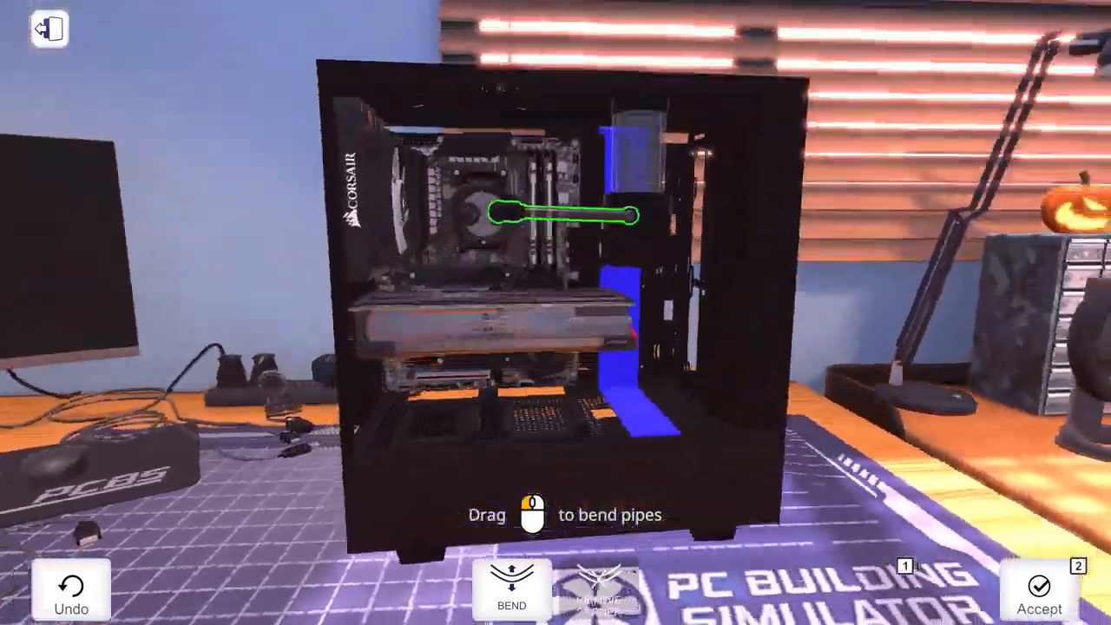
- Bend and accept the CPU block pipe toward the reservoir, then route and accept the radiator pipe
left_click_drag(564, 217, 494, 222)
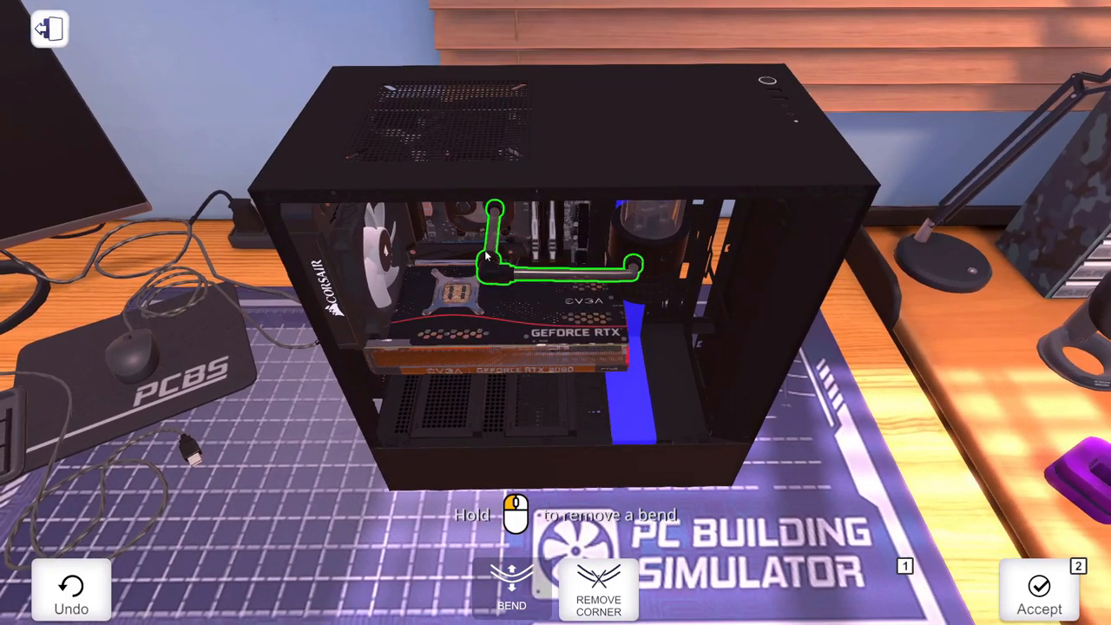
left_click(494, 269)
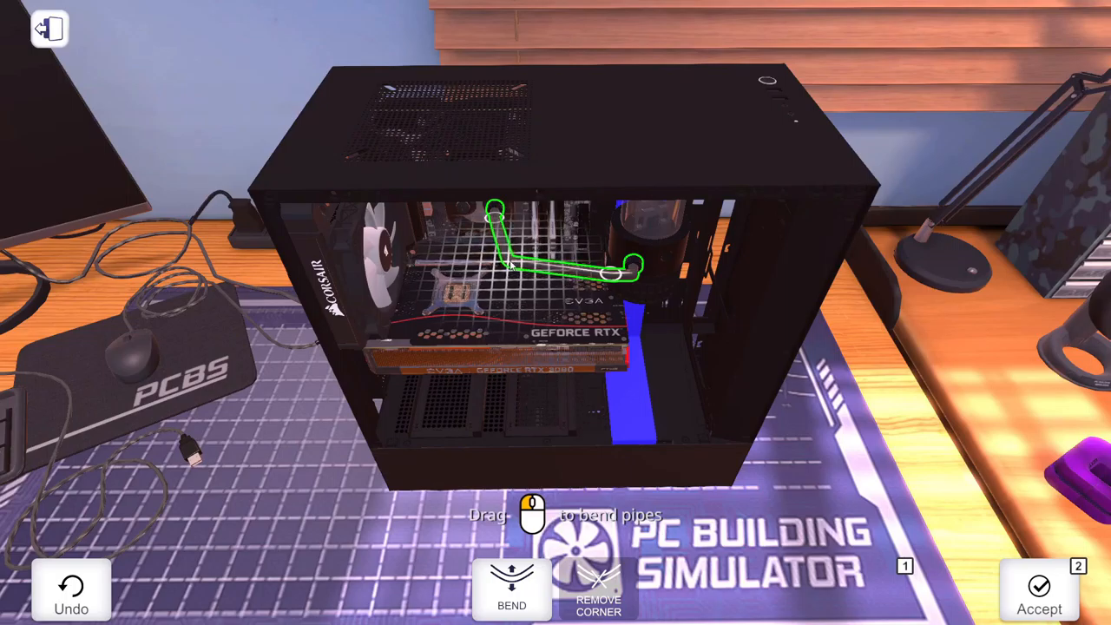
left_click_drag(520, 260, 495, 260)
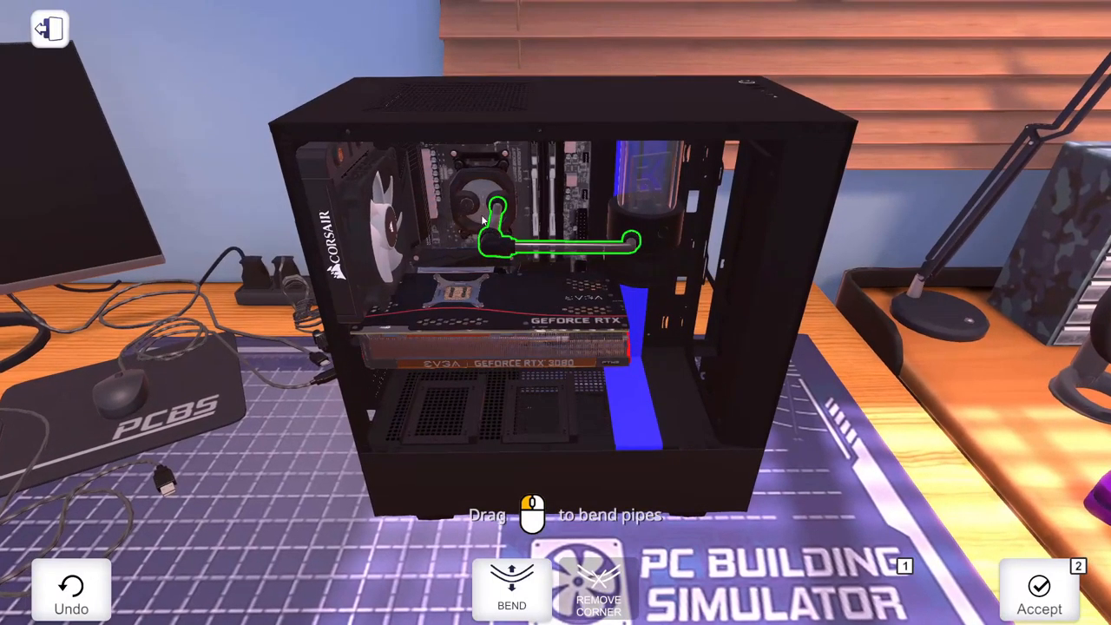
left_click(1038, 590)
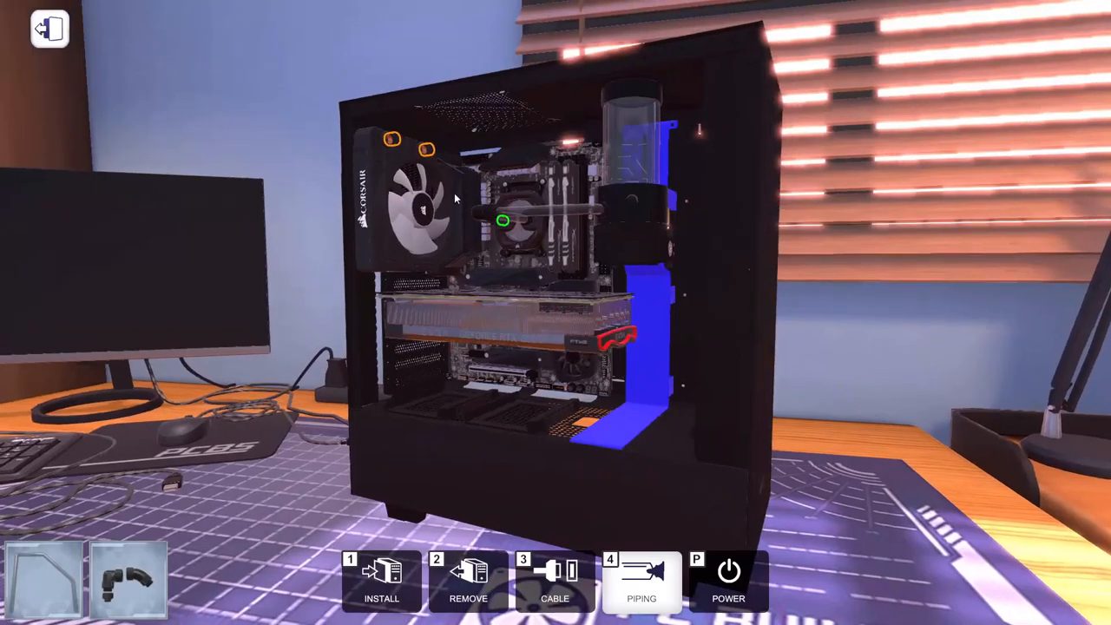
left_click(641, 581)
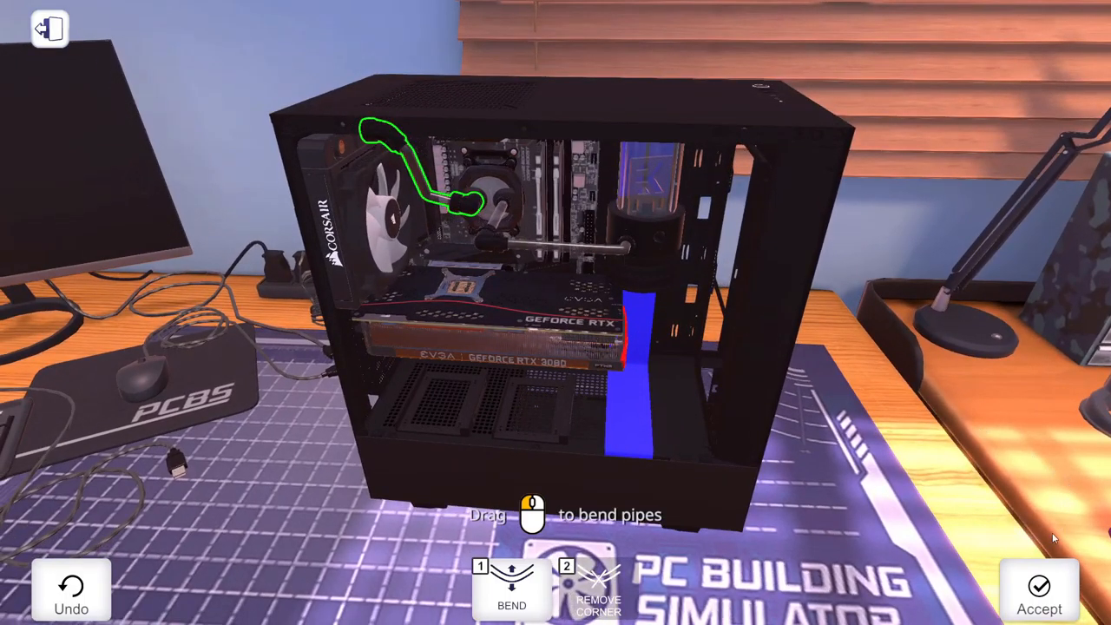
left_click(1038, 590)
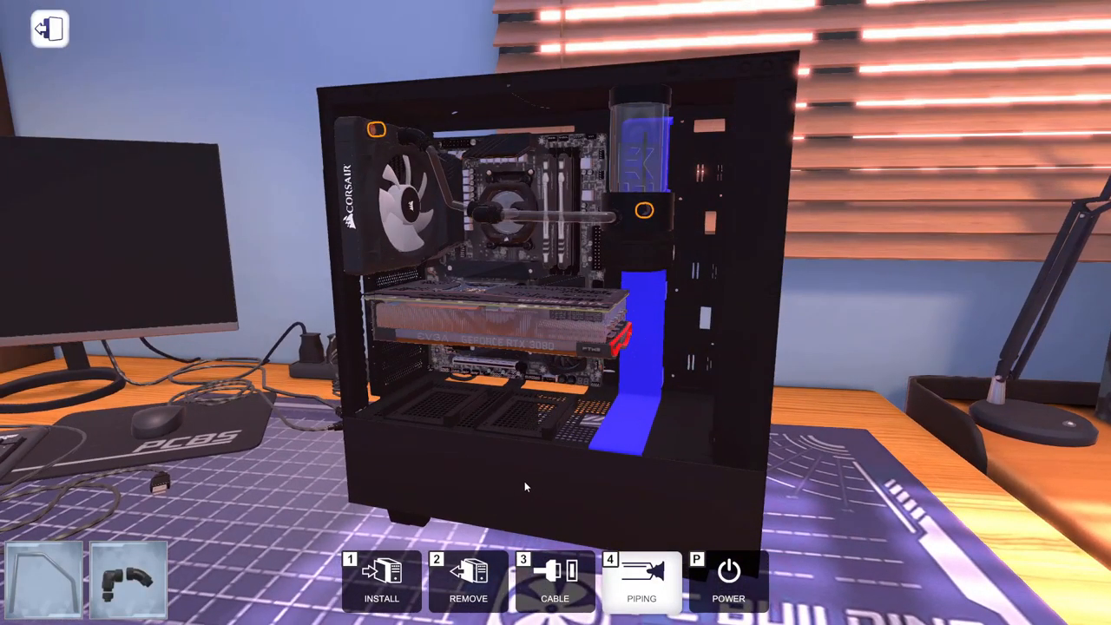
- Scroll the EKWB connectors, then route and accept the long pipe along the case top
left_click(642, 581)
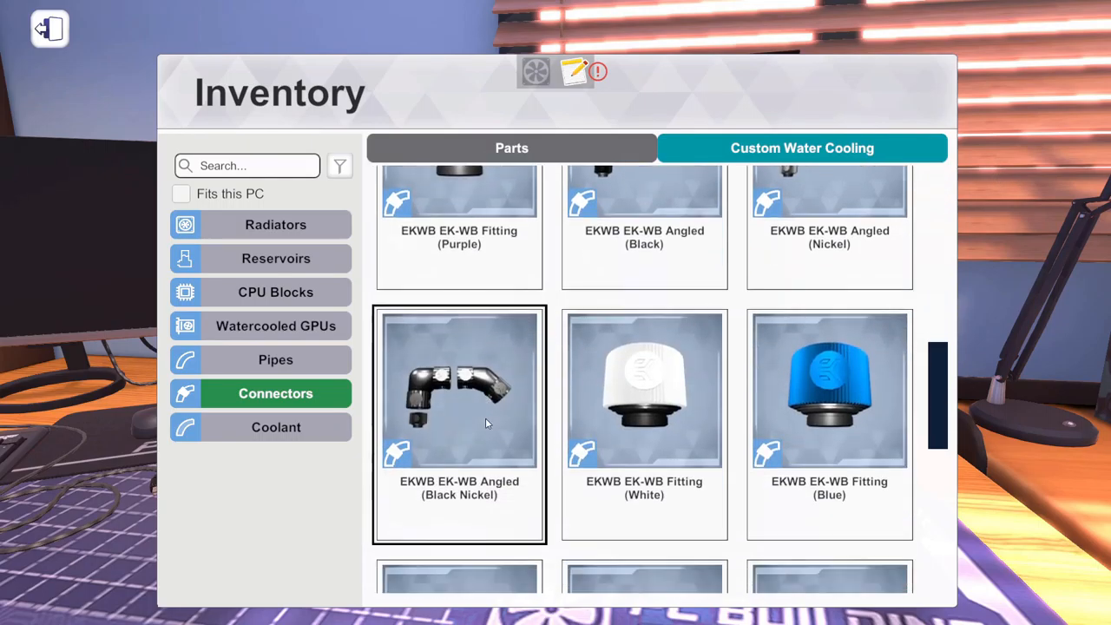
scroll("down", 3)
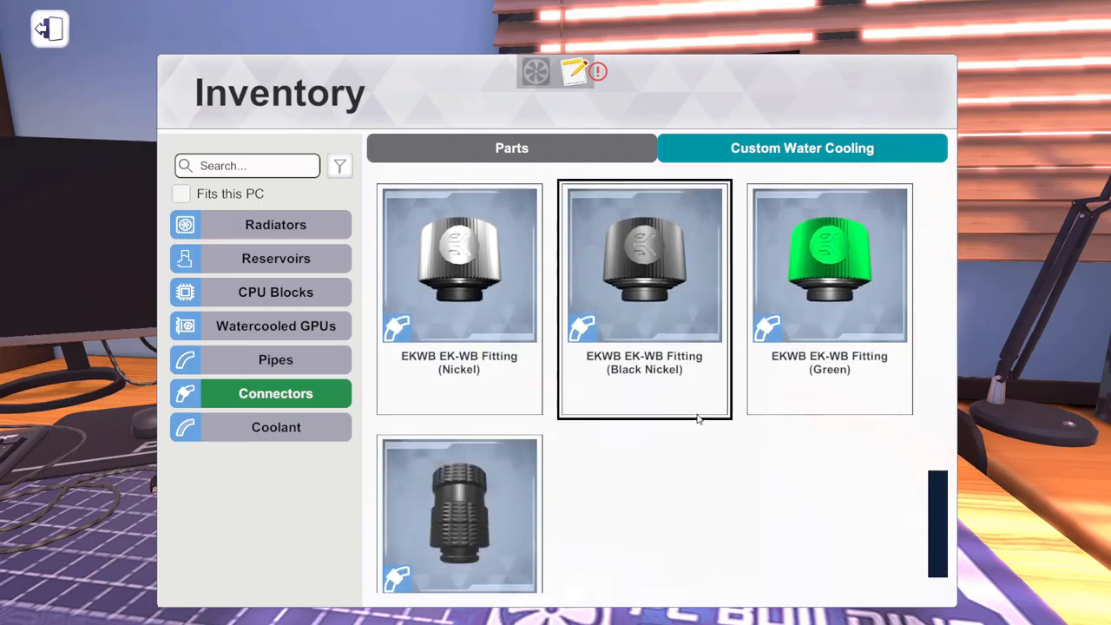
scroll("down", 3)
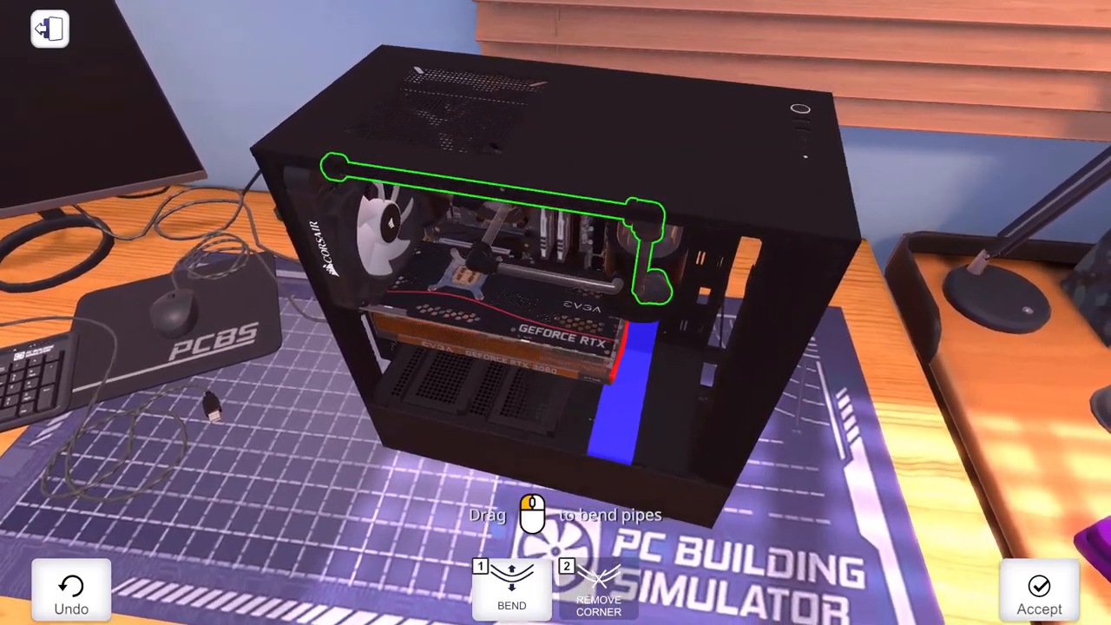
left_click(1038, 590)
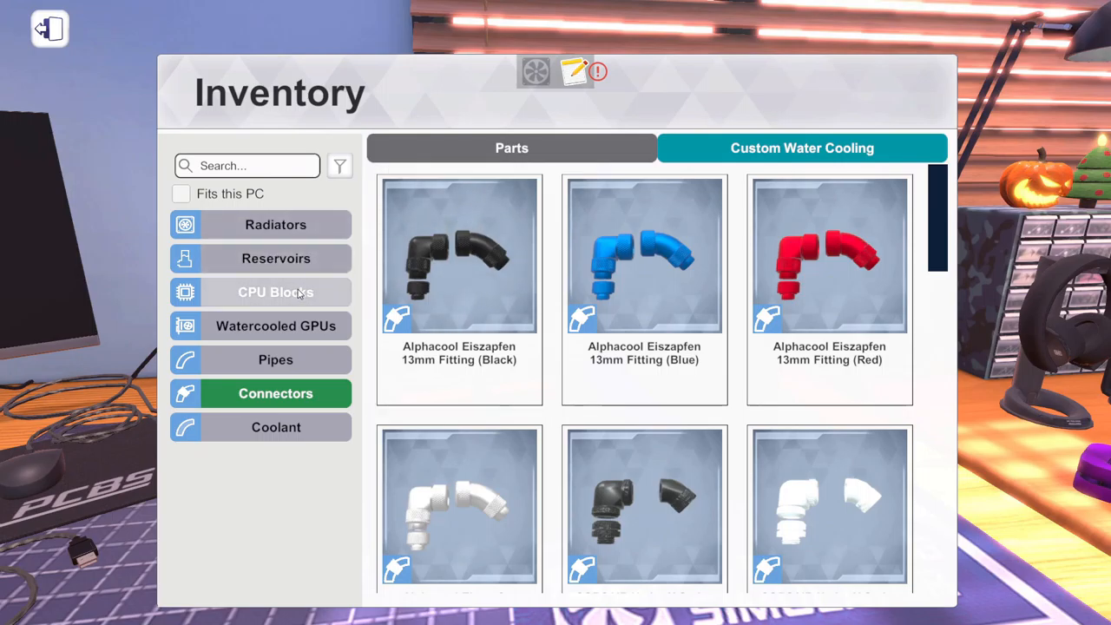
- Filter the Case Fans inventory to RGB lighting and pick an RGB fan for the case
left_click(510, 147)
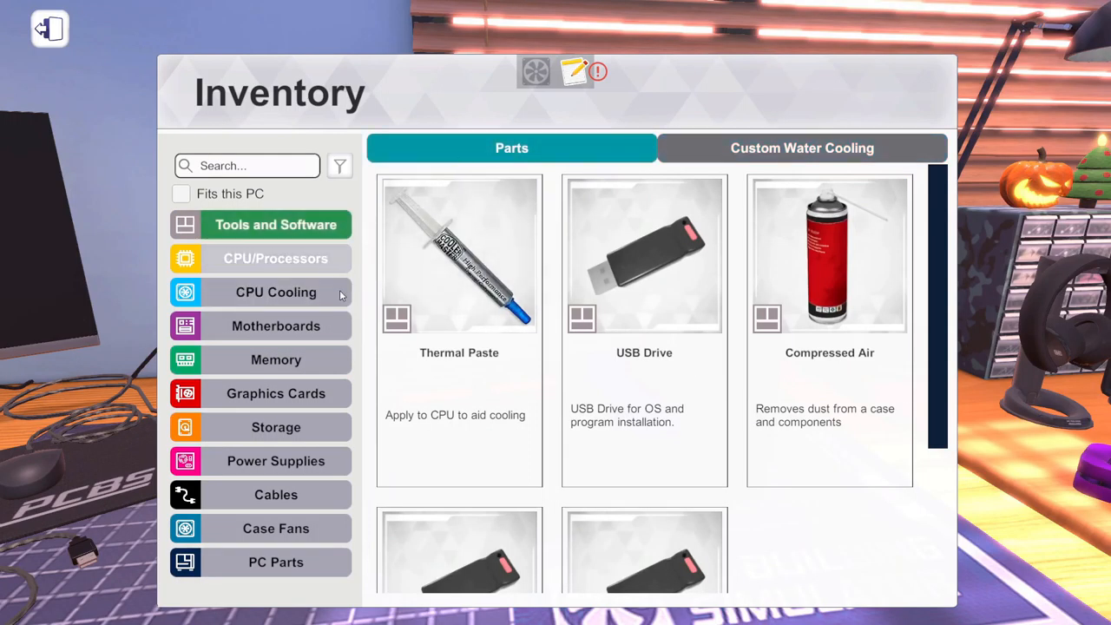
left_click(276, 527)
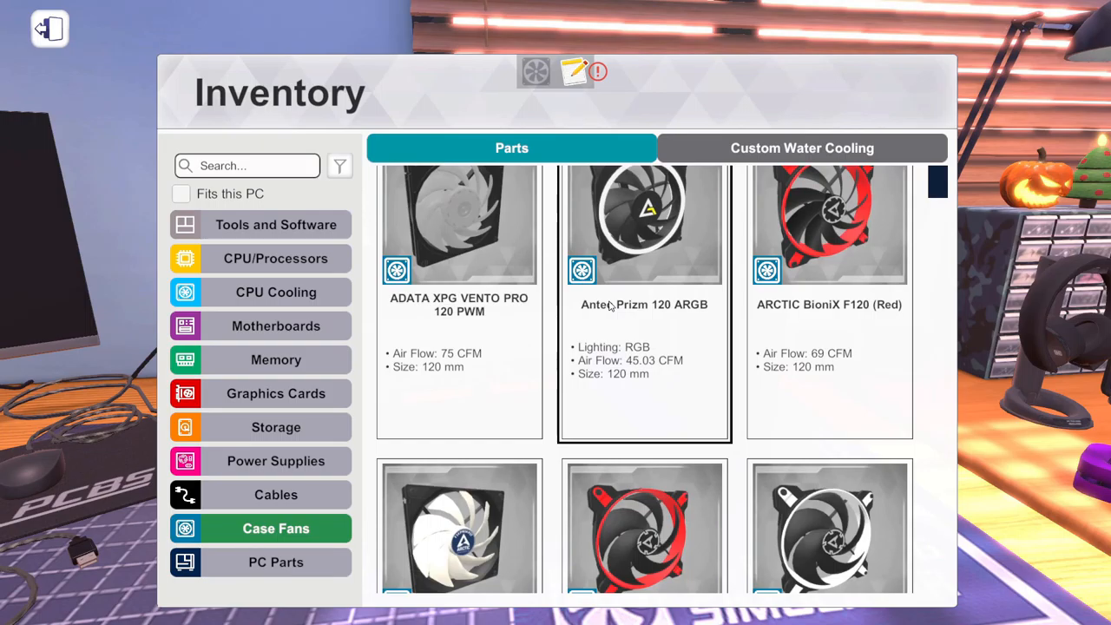
scroll("down", 3)
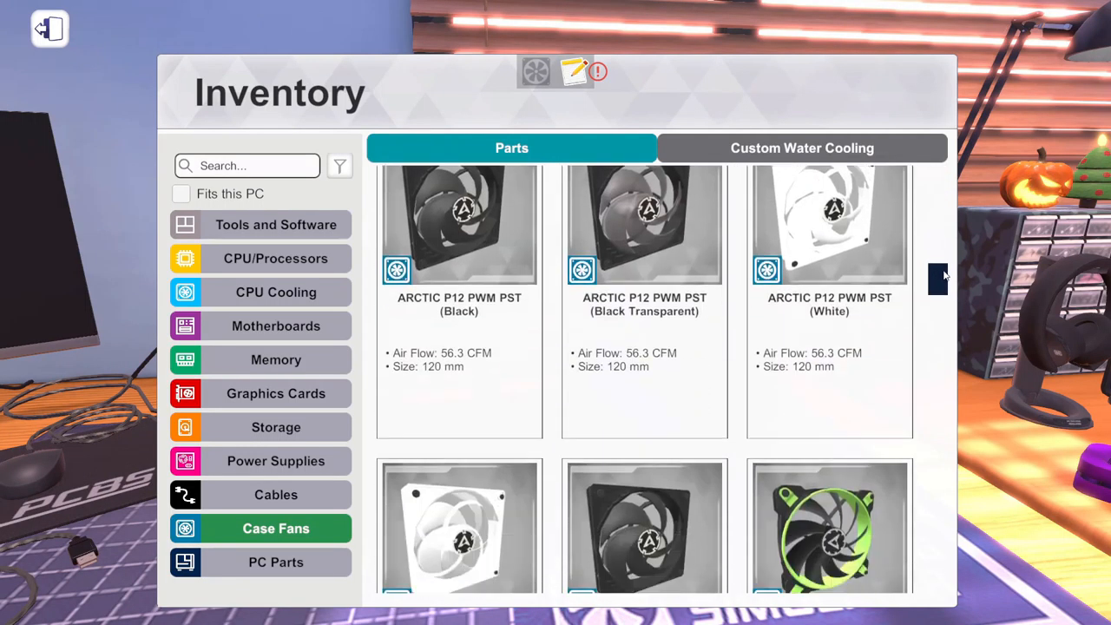
left_click(340, 166)
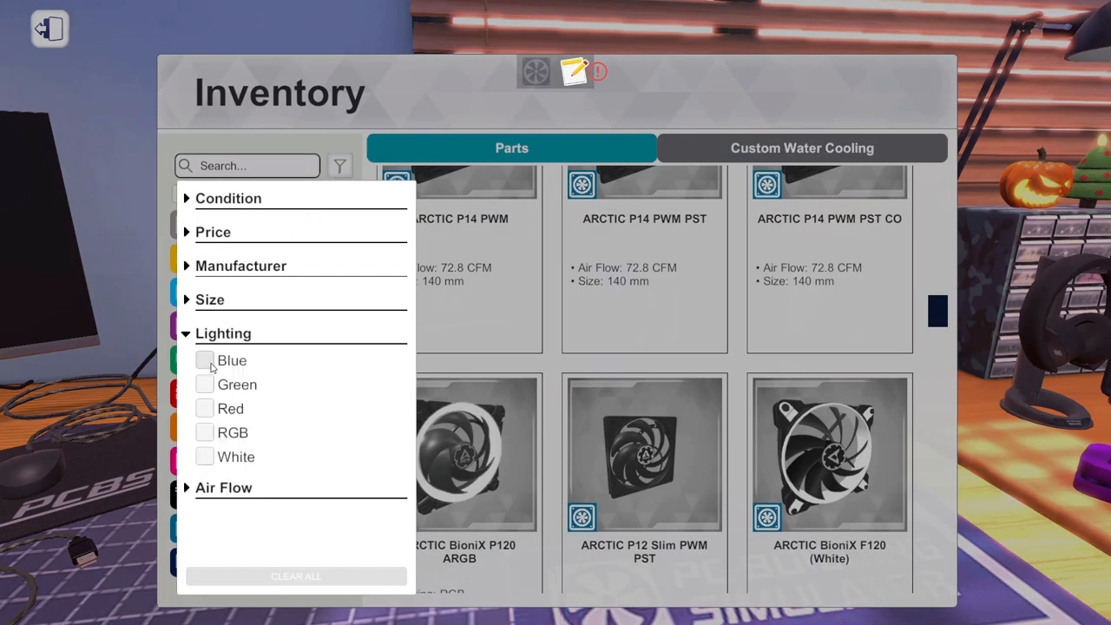
left_click(205, 432)
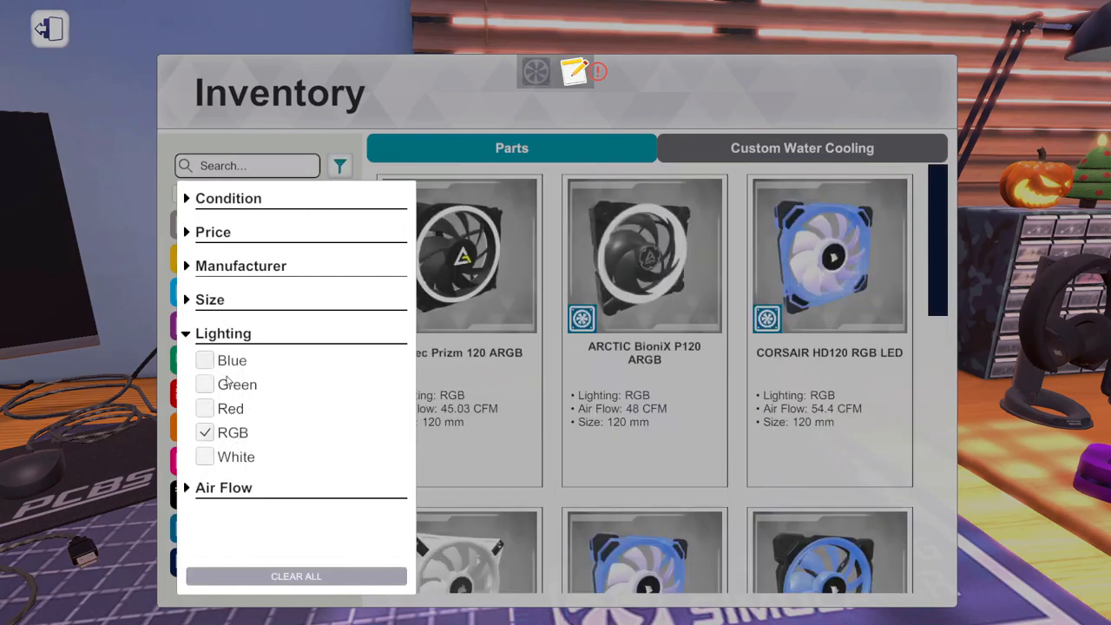
left_click(49, 28)
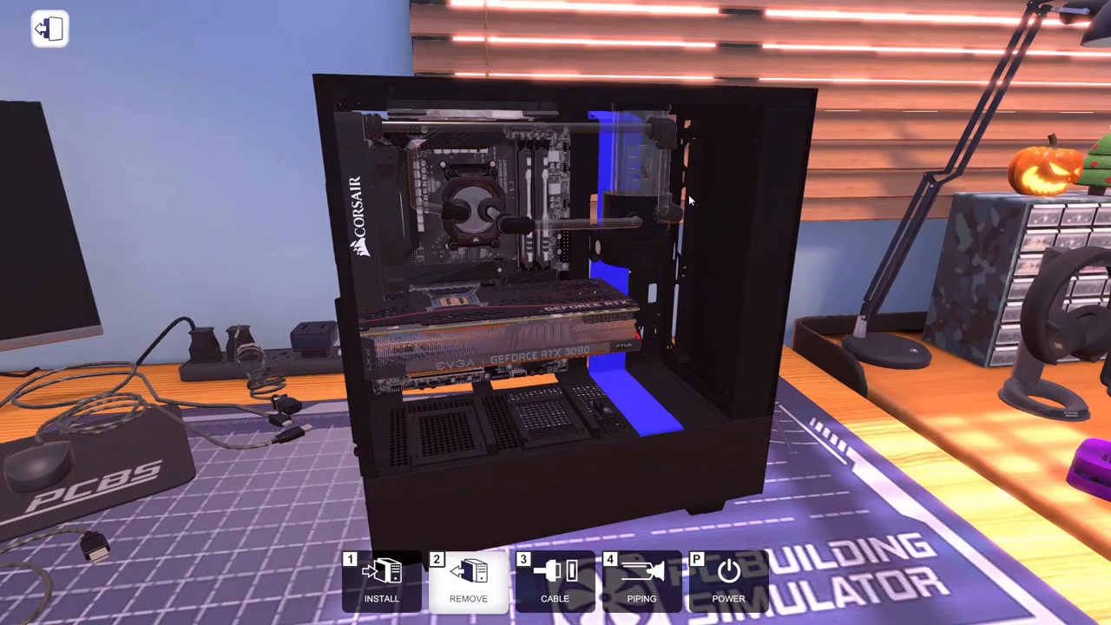
- Switch to Install mode to reopen the unfiltered case fan list
left_click(381, 581)
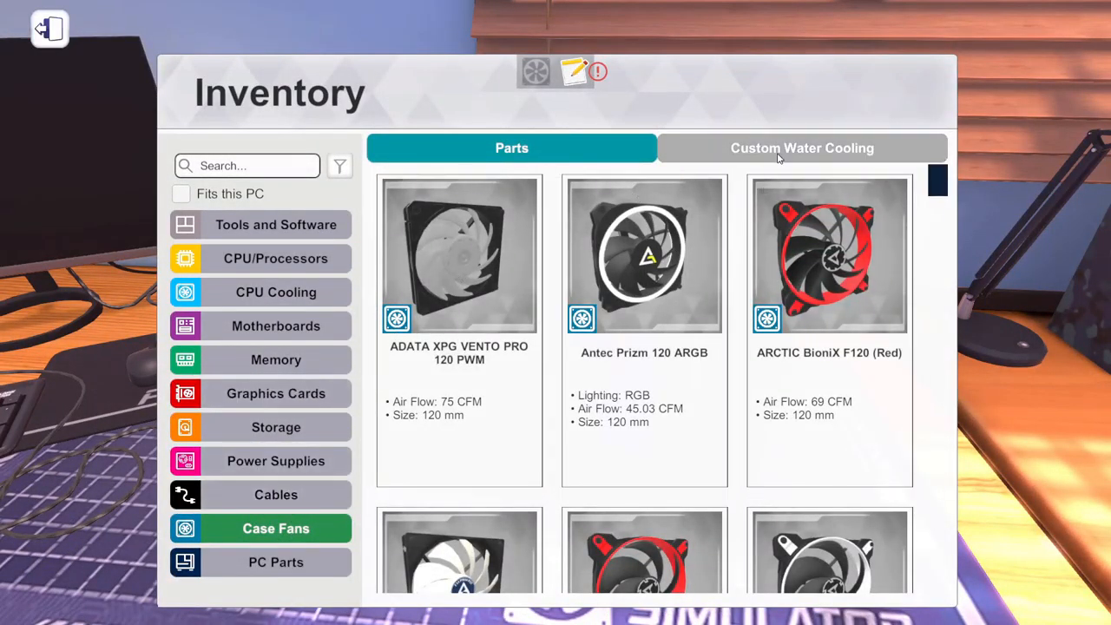
- Fill the water loop with Blue Opaque UV Coolant from the coolant list
left_click(802, 148)
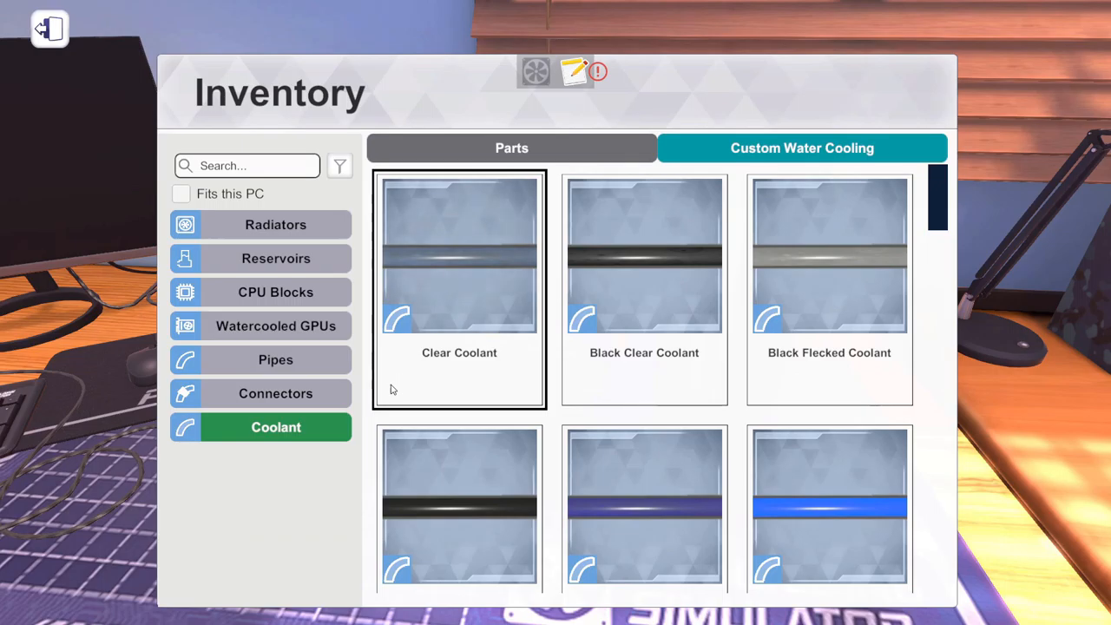
scroll("down", 3)
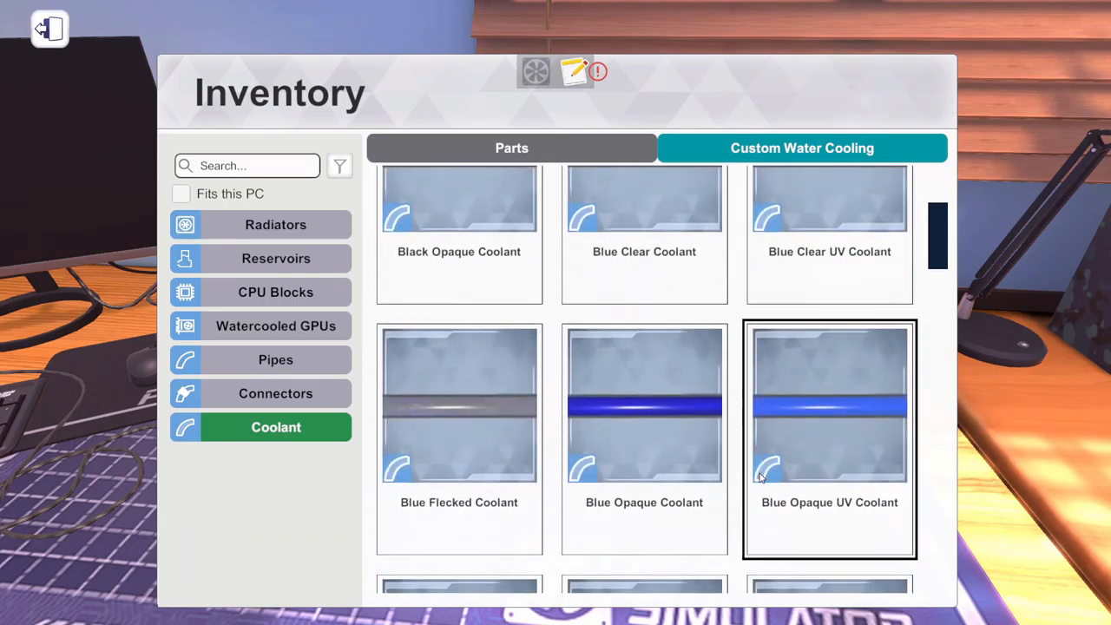
left_click(644, 402)
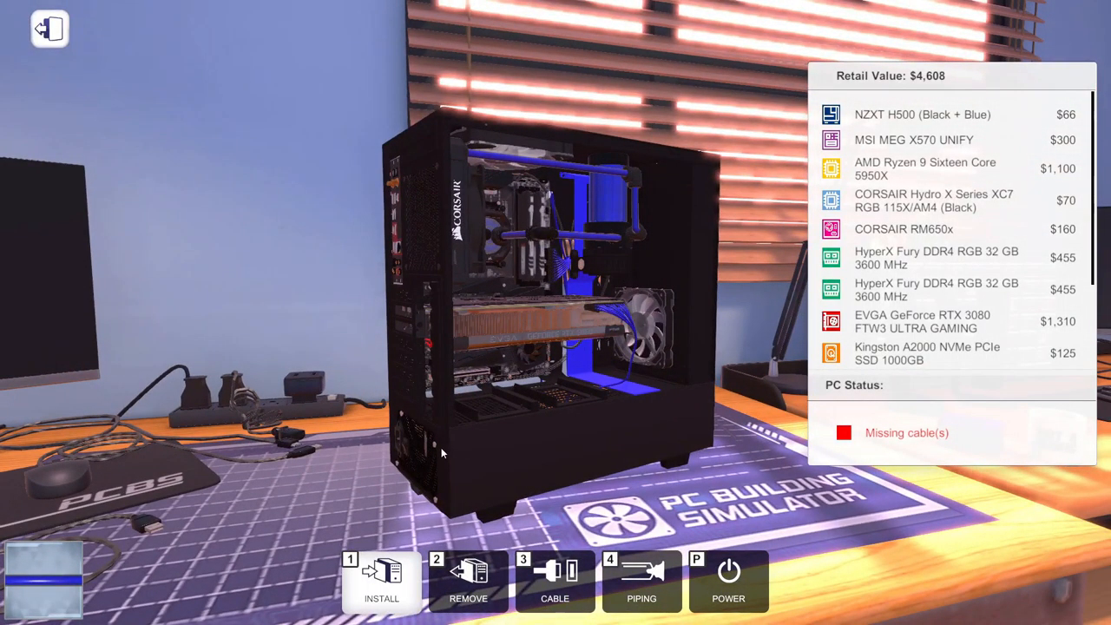
- Use the Cable tool to plug in a cable inside the case
left_click(555, 582)
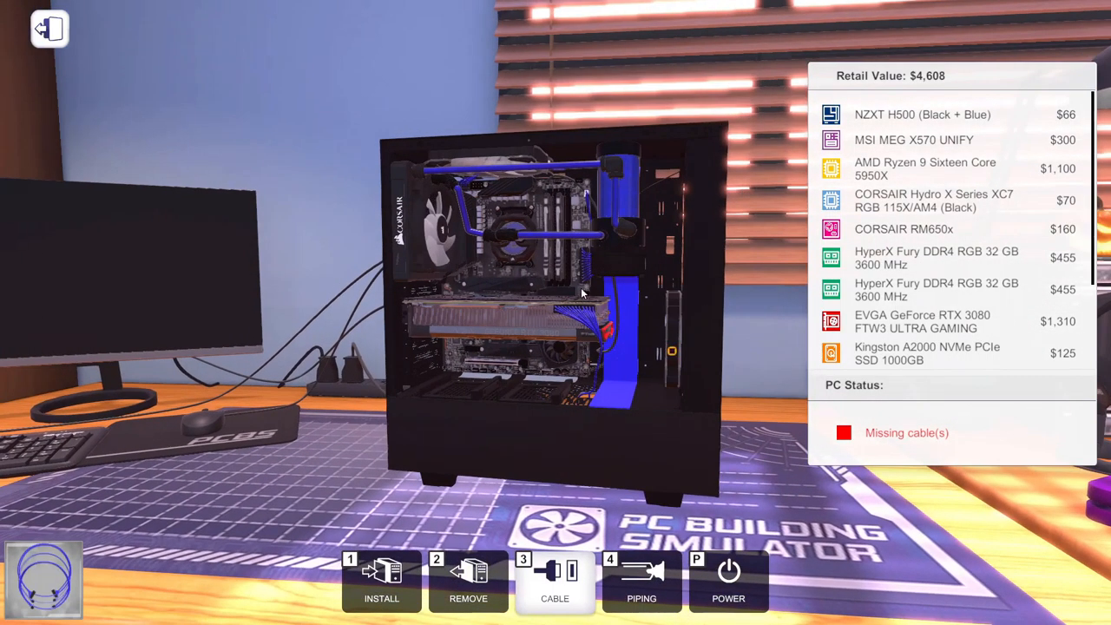
left_click(729, 582)
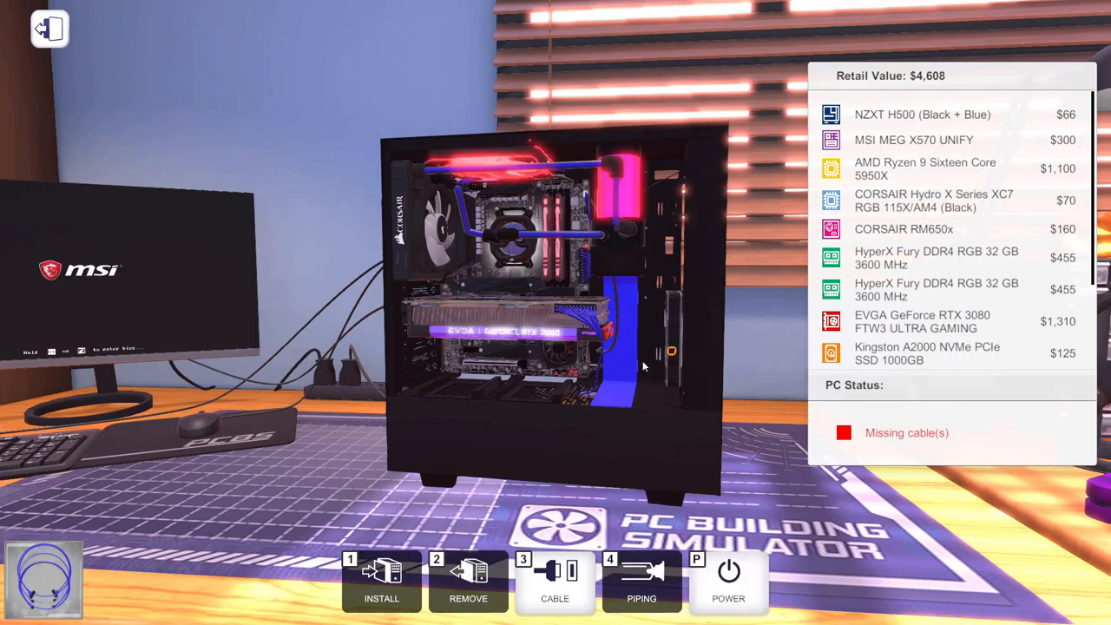
mouse_move(447, 365)
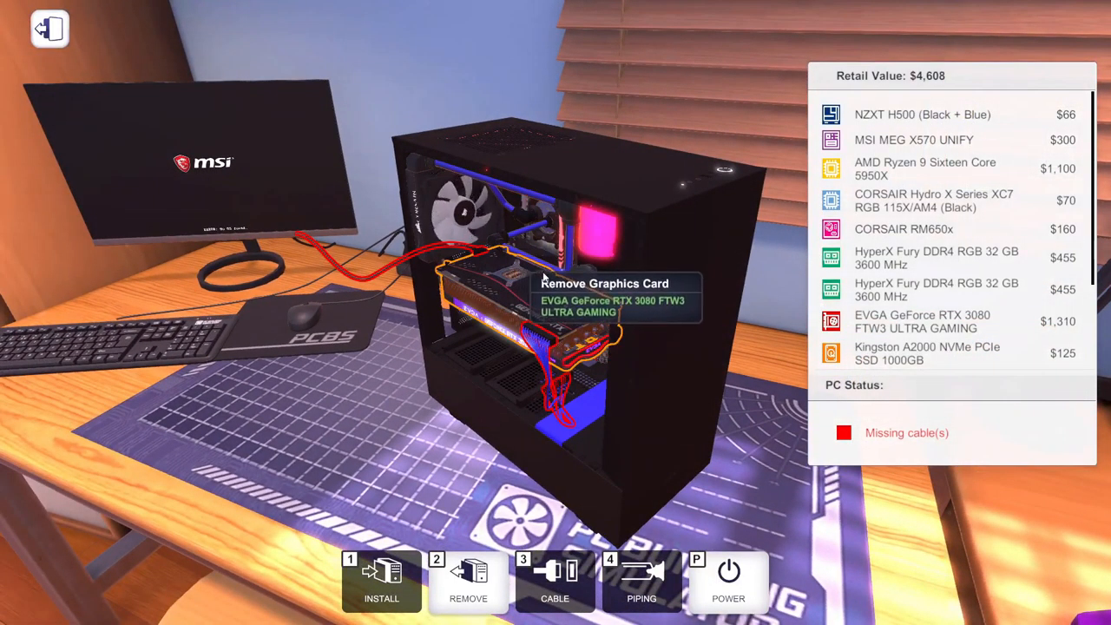
mouse_move(559, 281)
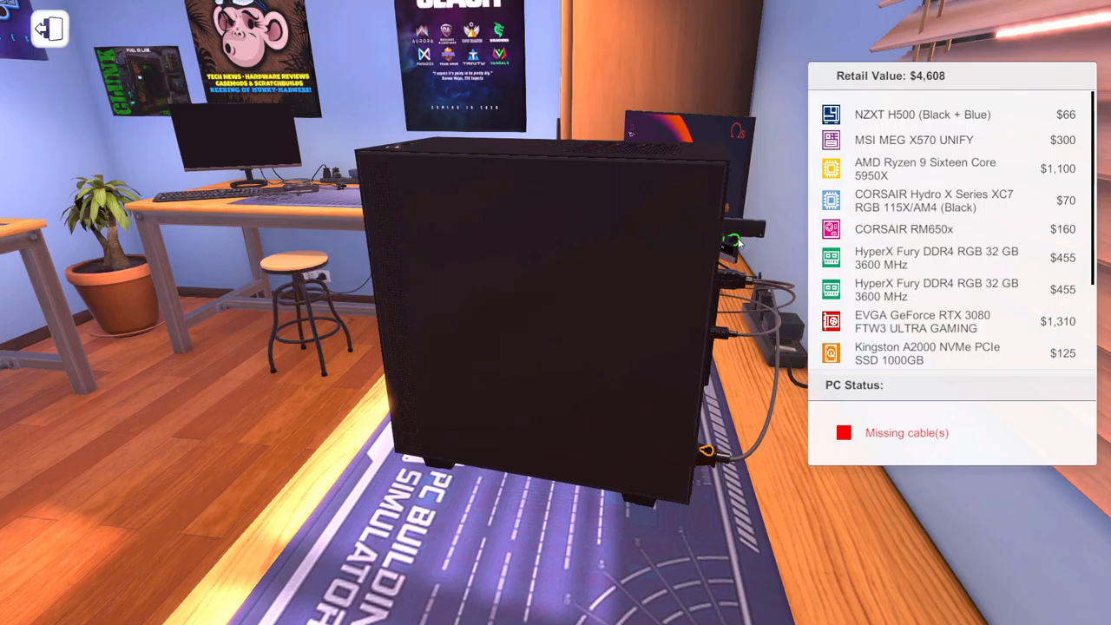
mouse_move(703, 451)
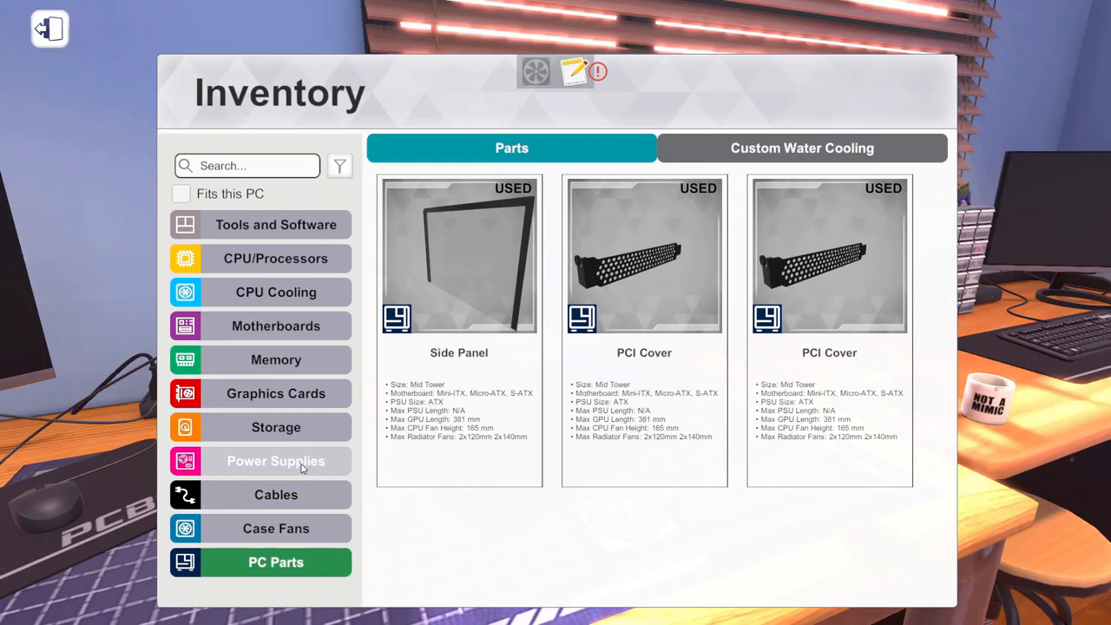
- Browse the Power Supplies and then Cables categories in the inventory
left_click(274, 462)
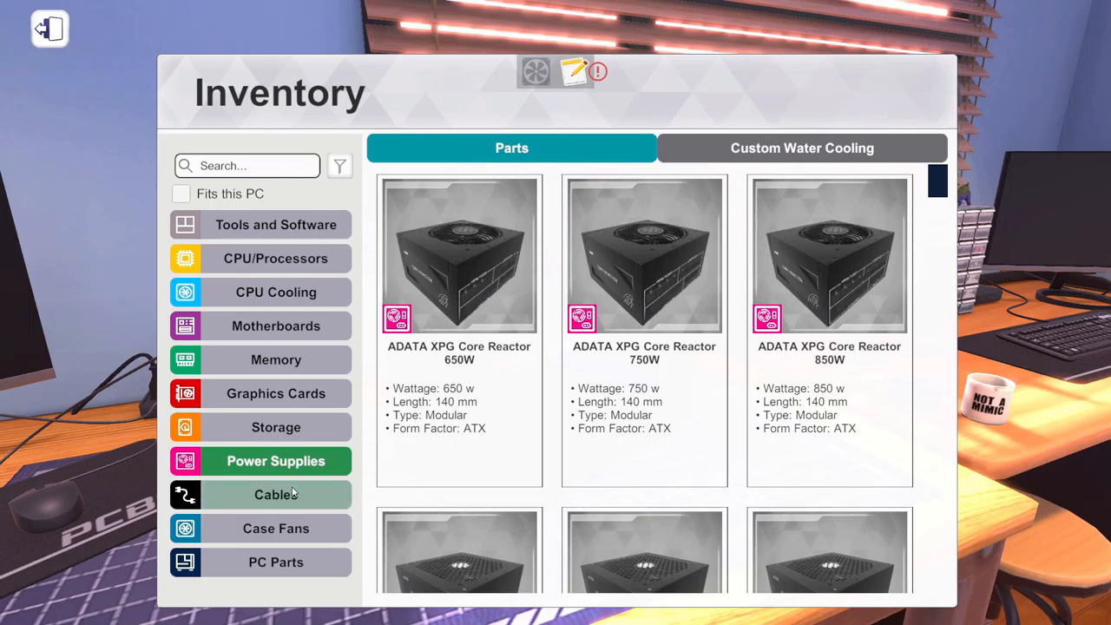
left_click(274, 527)
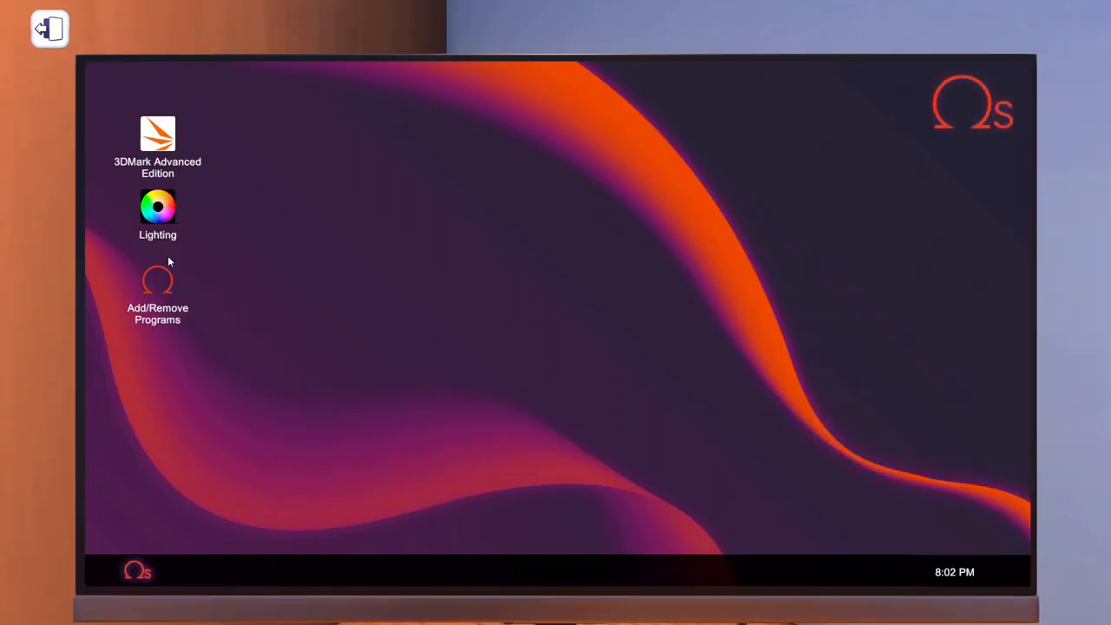
- Launch the Lighting app from the booted PC's desktop
double_click(156, 207)
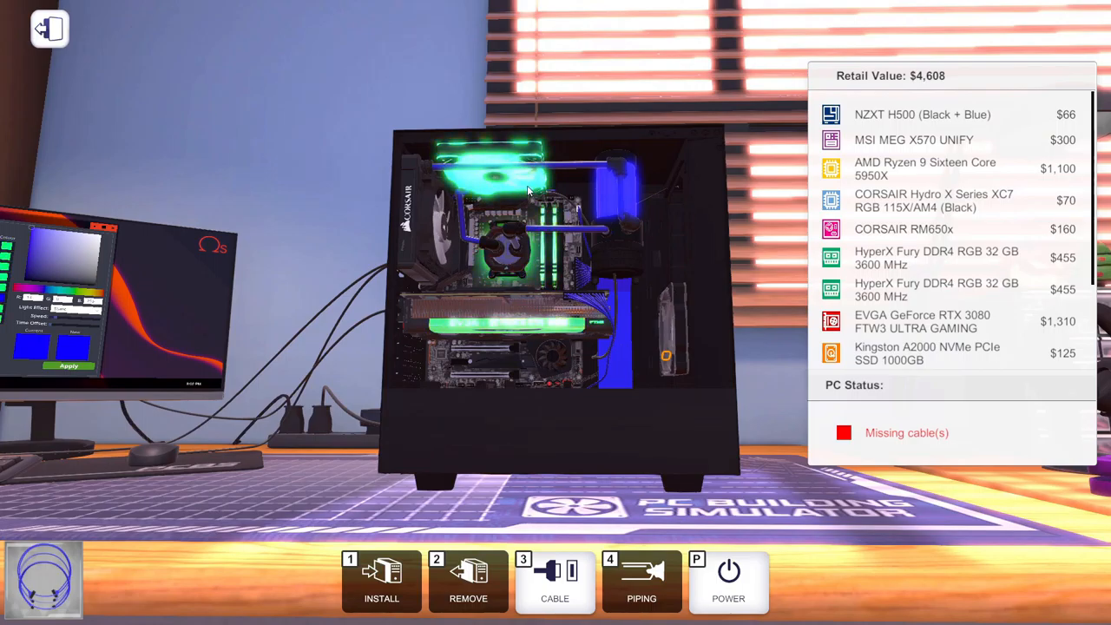
- Use the Remove tool to release a memory stick's retaining clip
left_click(469, 581)
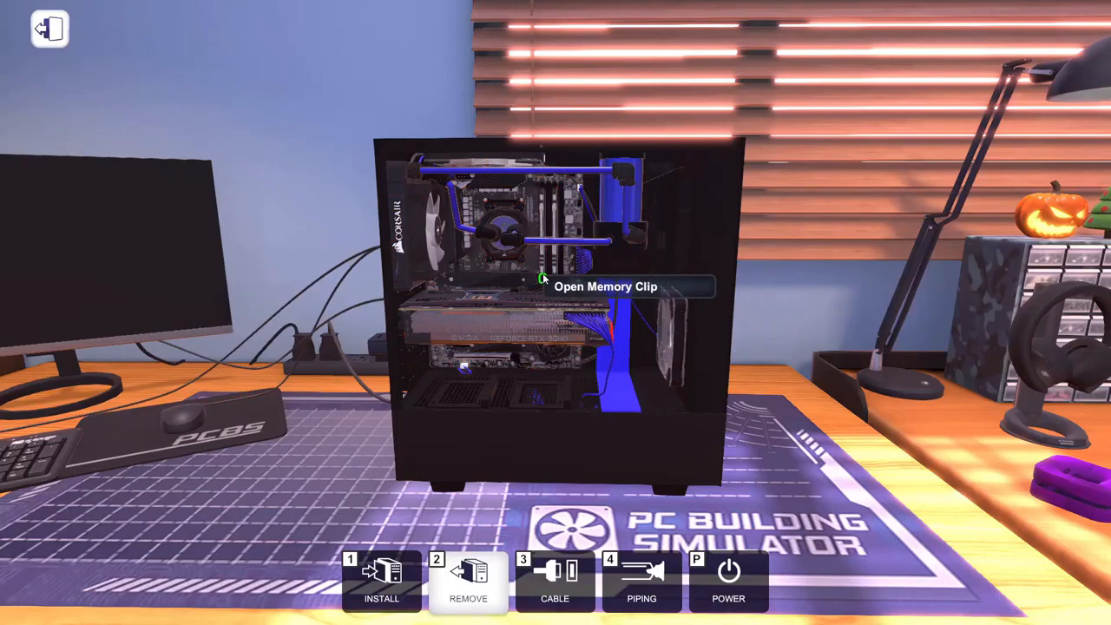
left_click(556, 581)
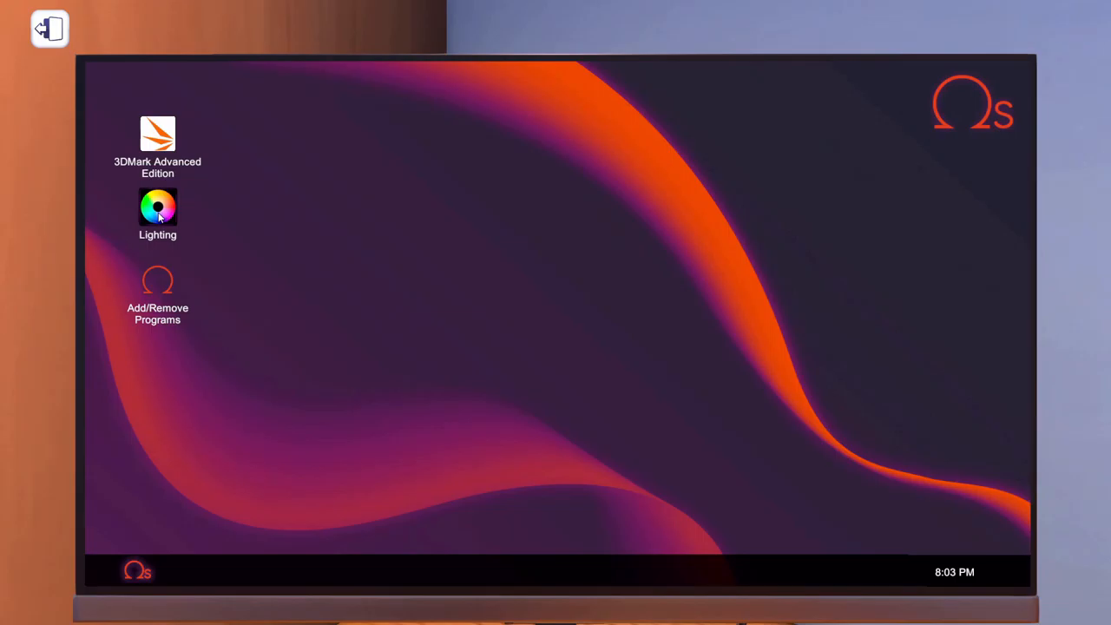
mouse_move(100, 319)
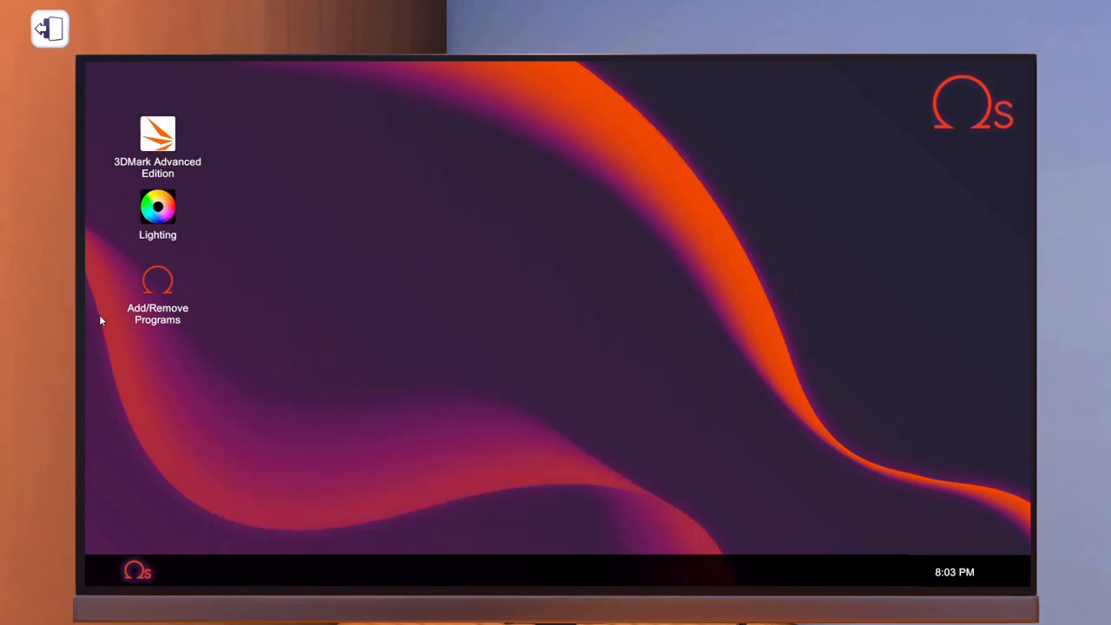
- Install Select Wallpaper via Add/Remove Programs and set the Halo Infinite background
double_click(158, 280)
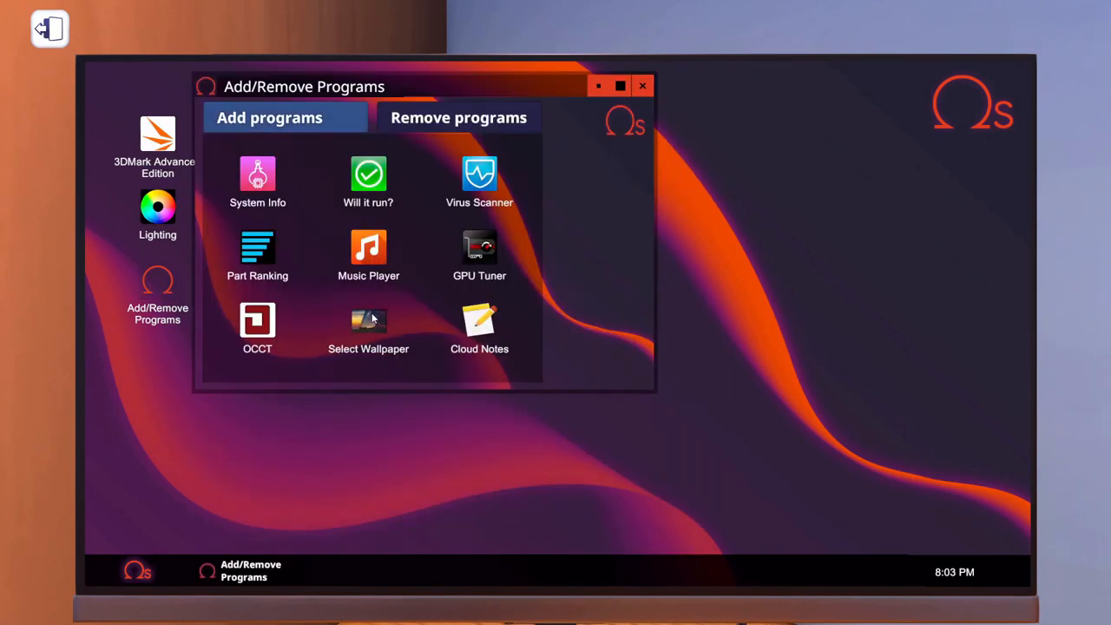
left_click(642, 85)
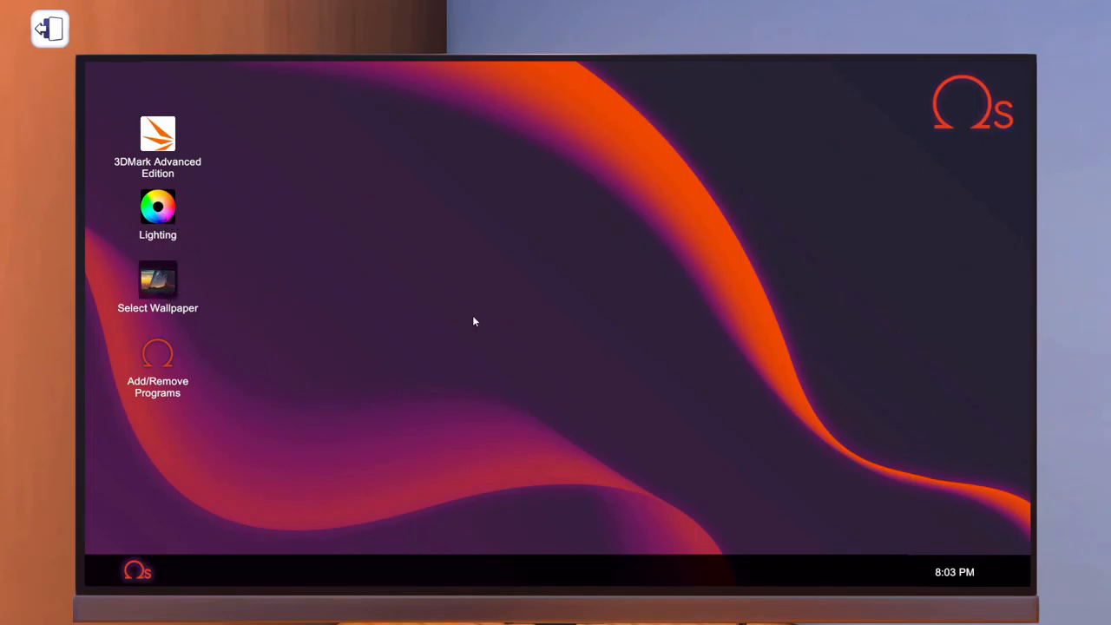
double_click(156, 280)
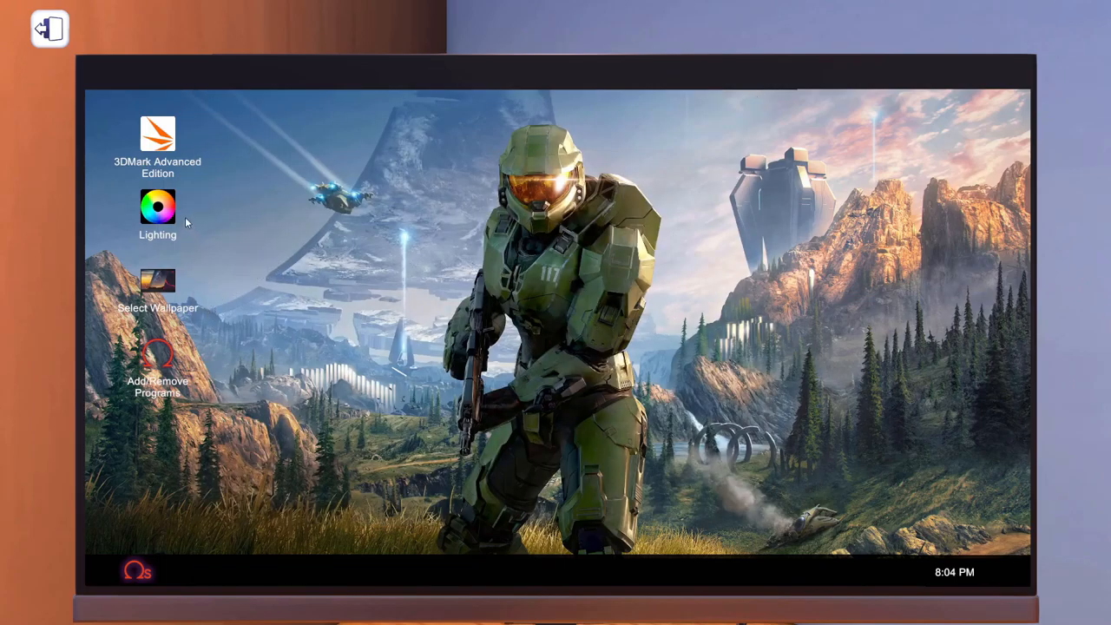
- Set both EVGA graphics card lights to blue in the Lighting app
double_click(158, 204)
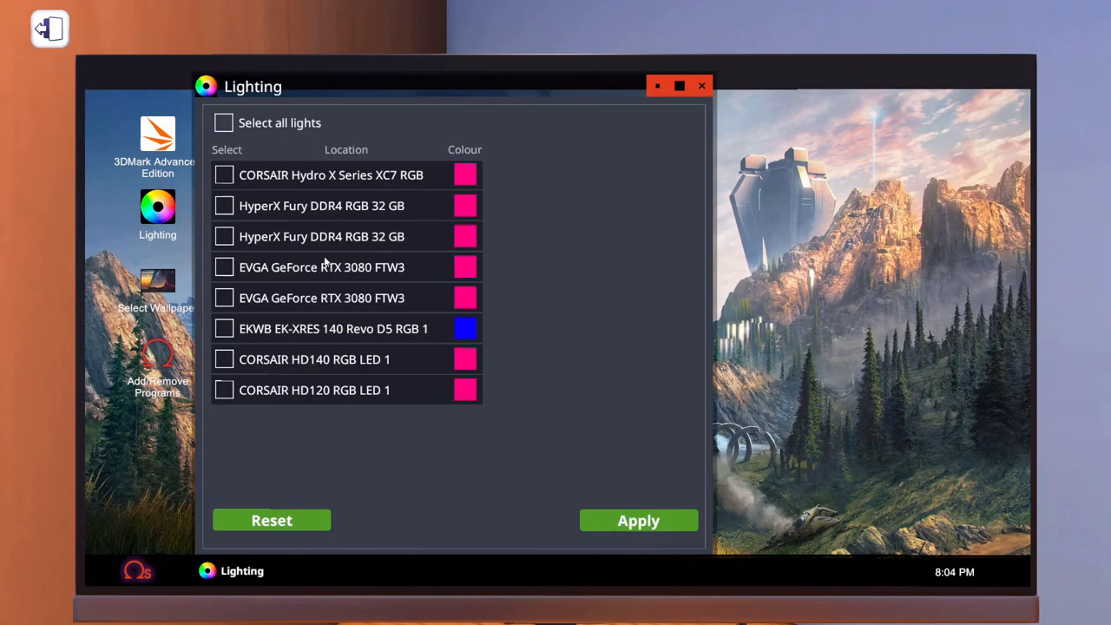
left_click(224, 299)
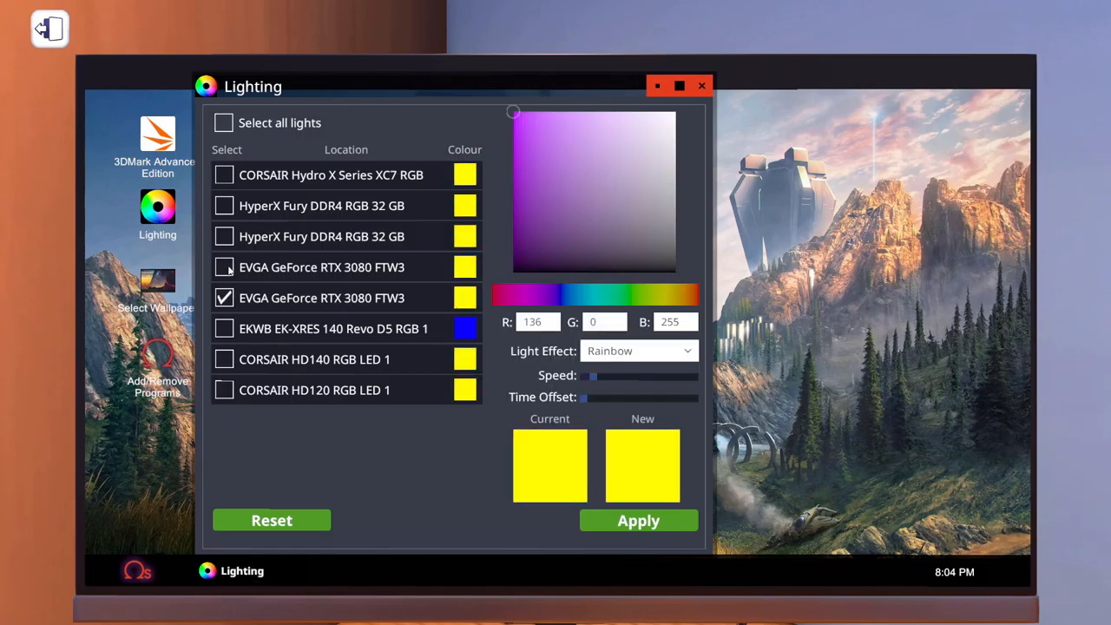
left_click(224, 268)
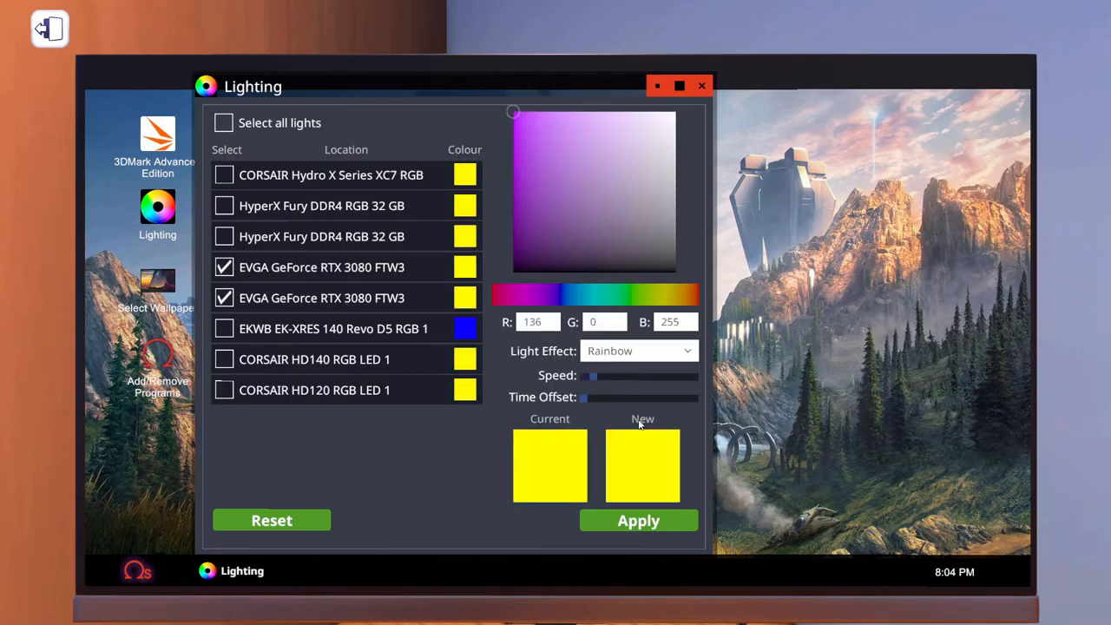
mouse_move(579, 451)
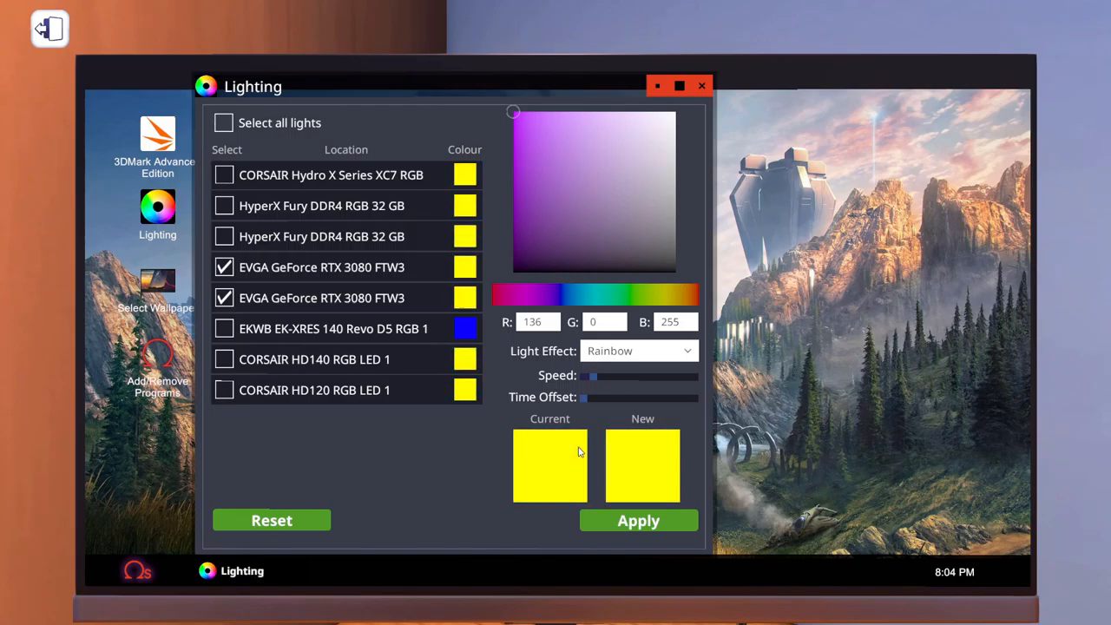
left_click(639, 520)
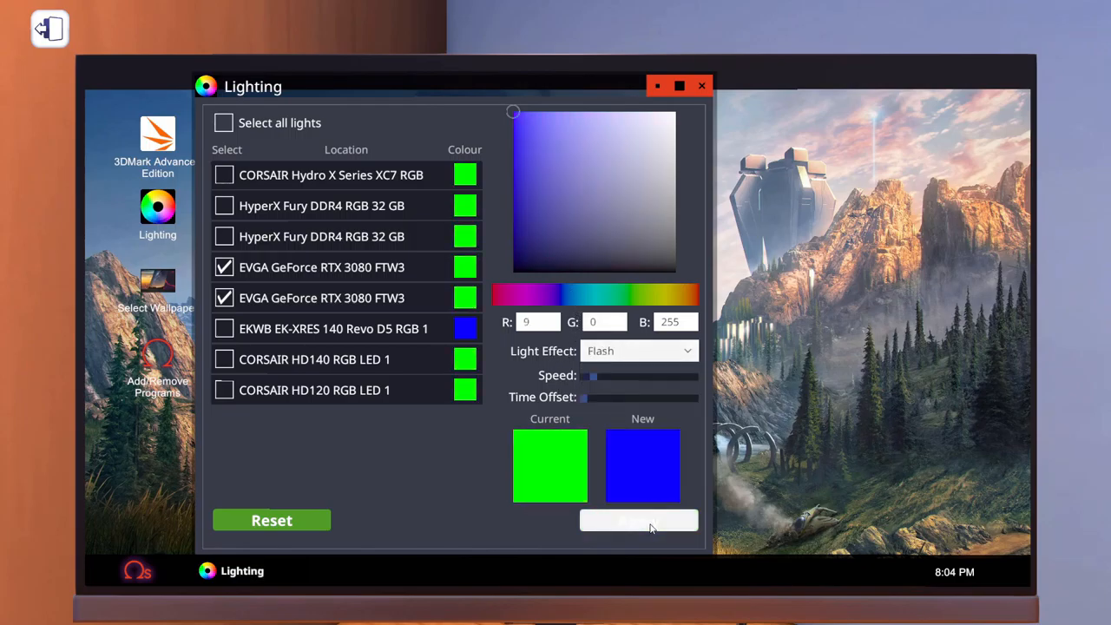
left_click(701, 85)
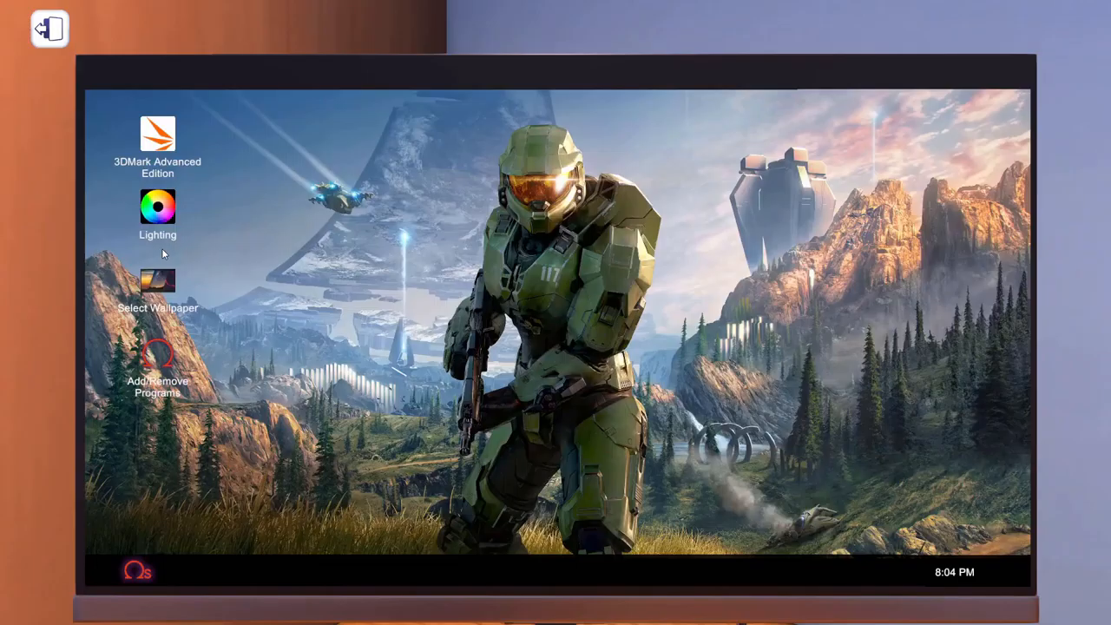
- Give the CORSAIR HD120 fan LED the Breathe light effect and apply it
double_click(158, 207)
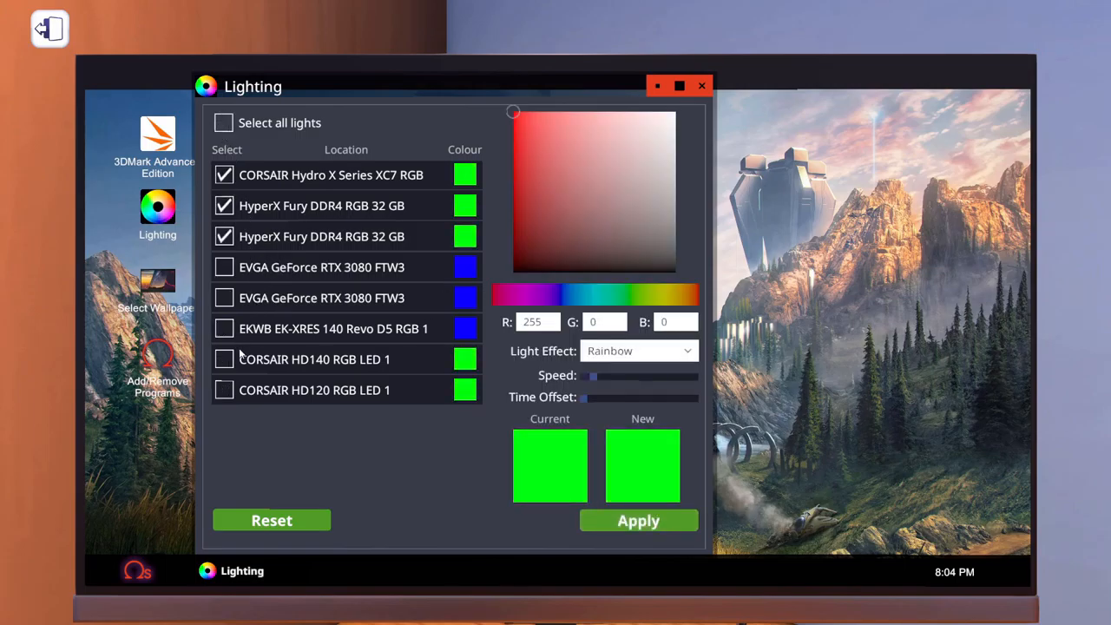
left_click(224, 358)
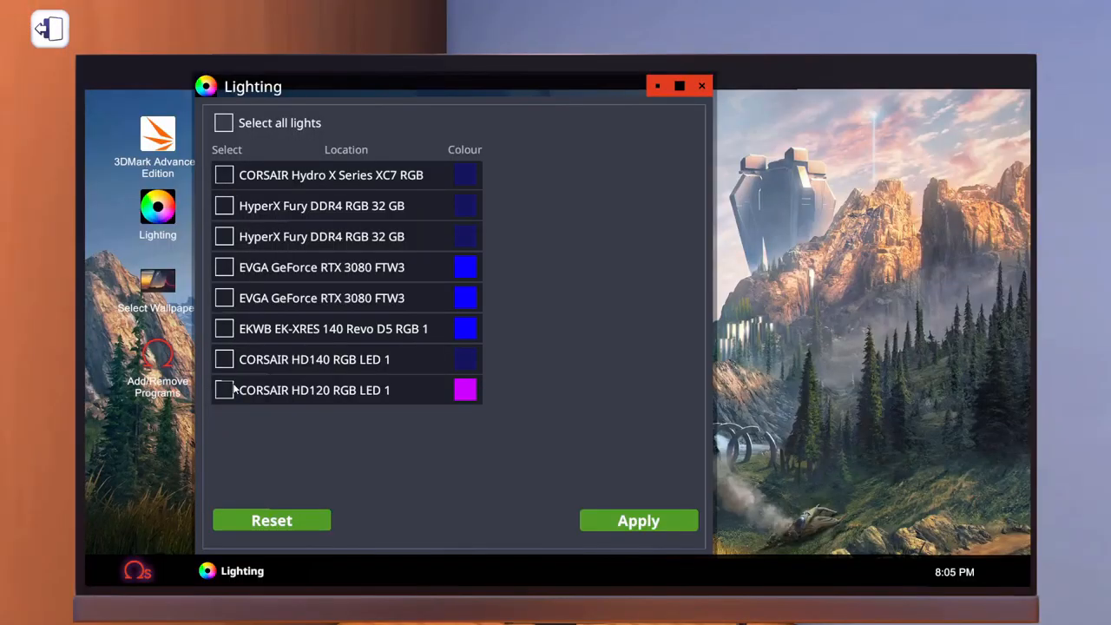
left_click(224, 388)
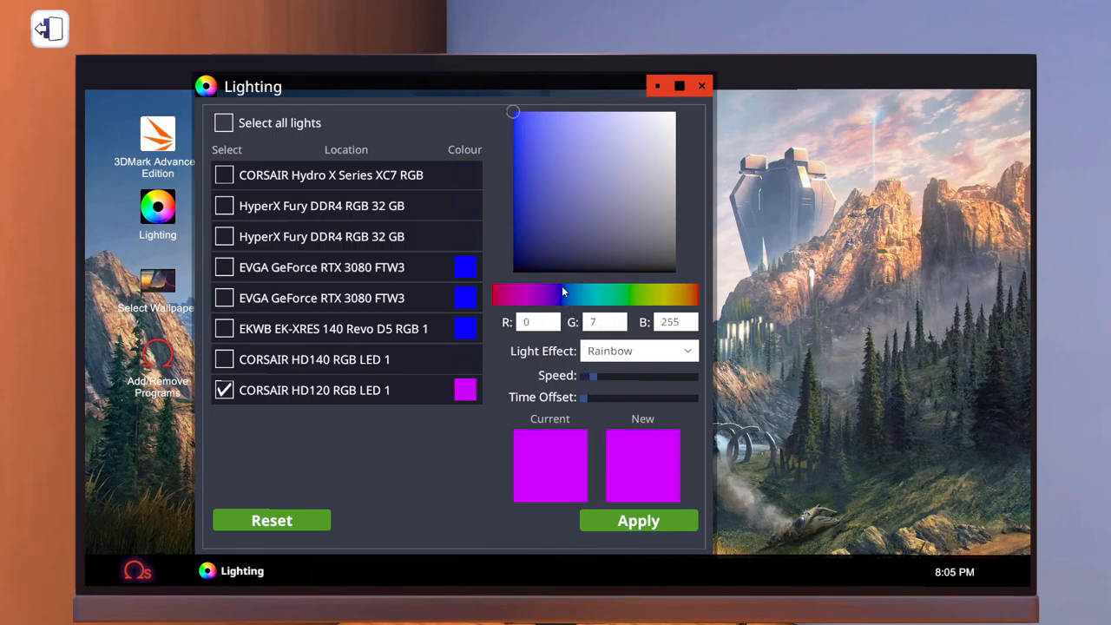
left_click(639, 350)
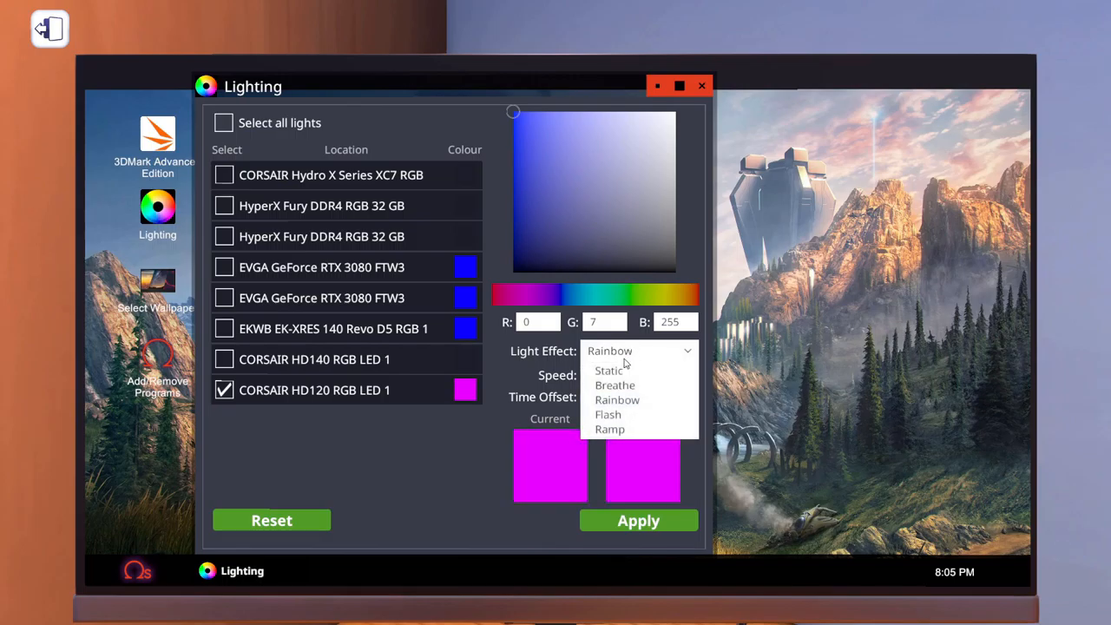
left_click(615, 385)
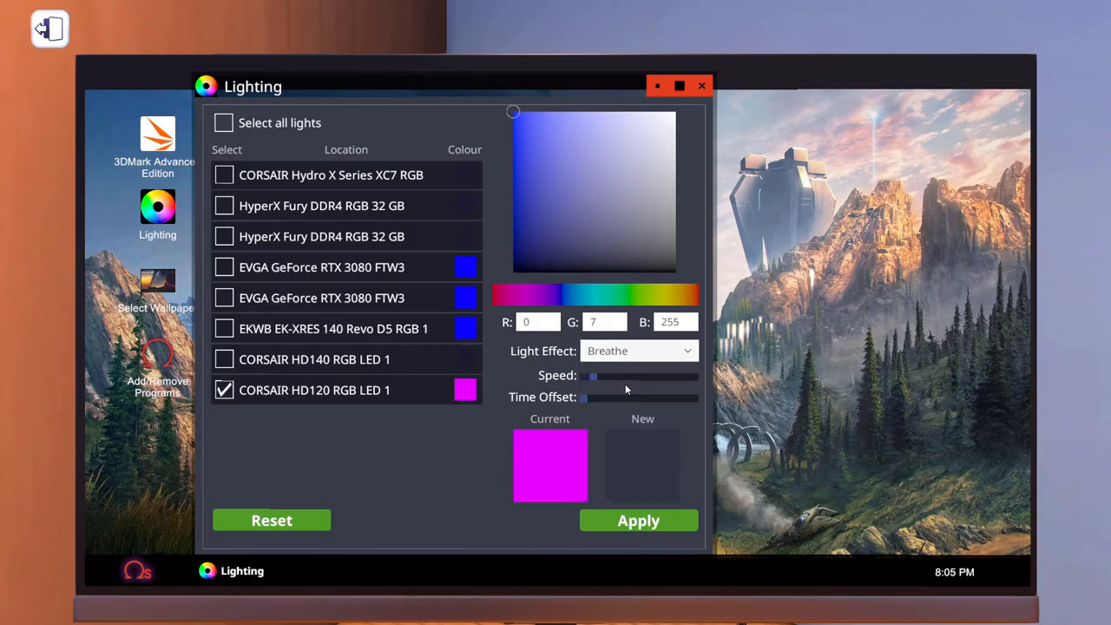
left_click(701, 85)
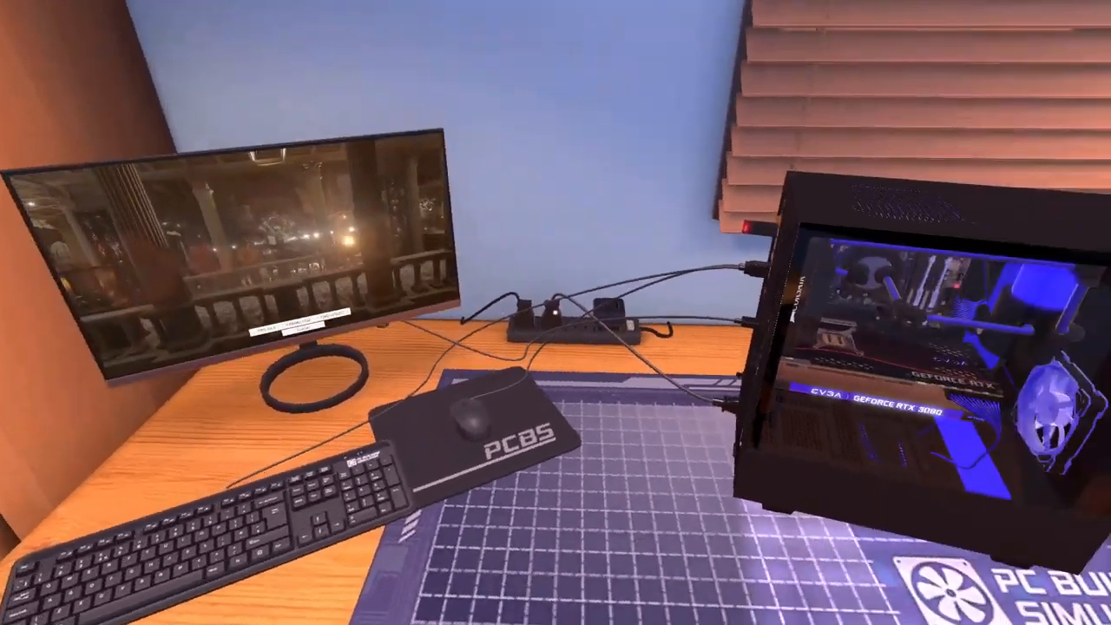
mouse_move(556, 312)
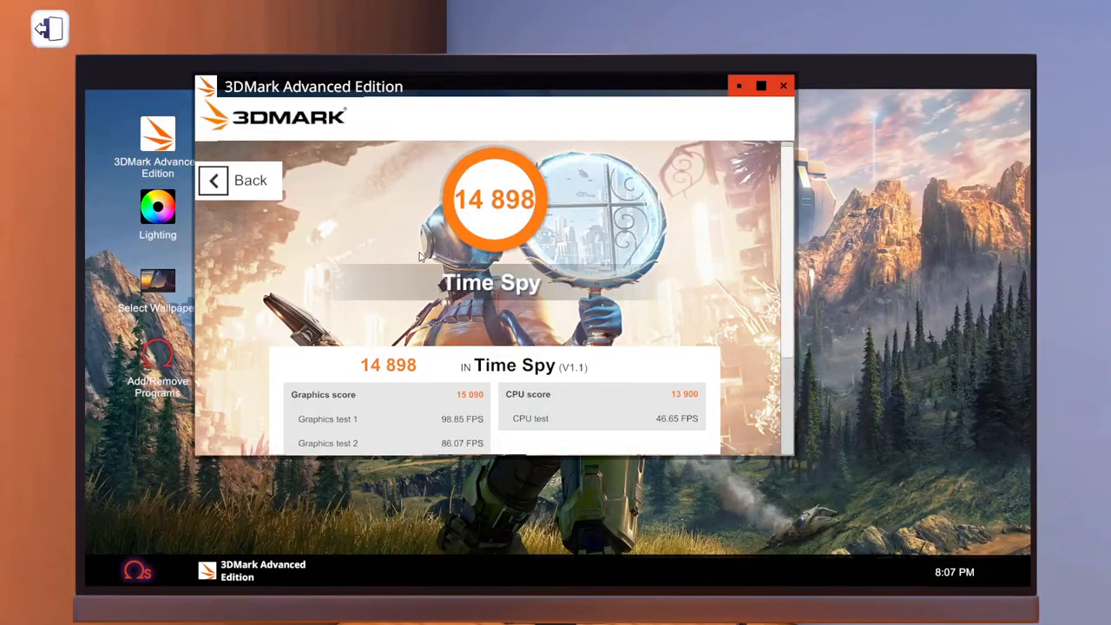
- Return from the 3DMark Time Spy results showing a score of 14,898
left_click(781, 86)
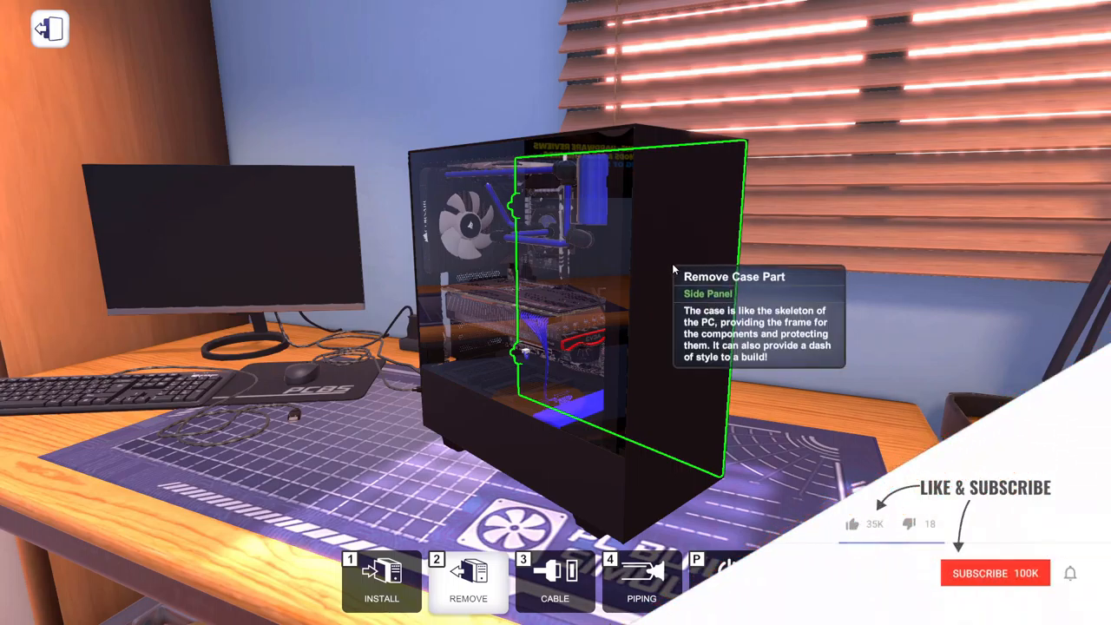
mouse_move(899, 564)
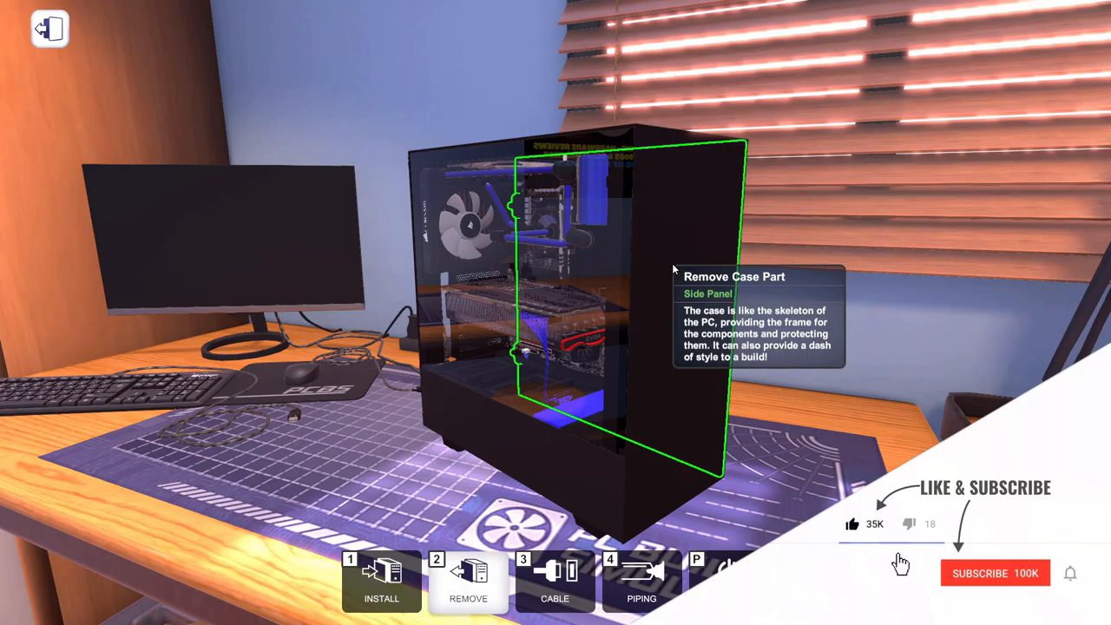
- Exit the monitor view back to the workbench with the assembled NZXT H500 build
left_click(994, 572)
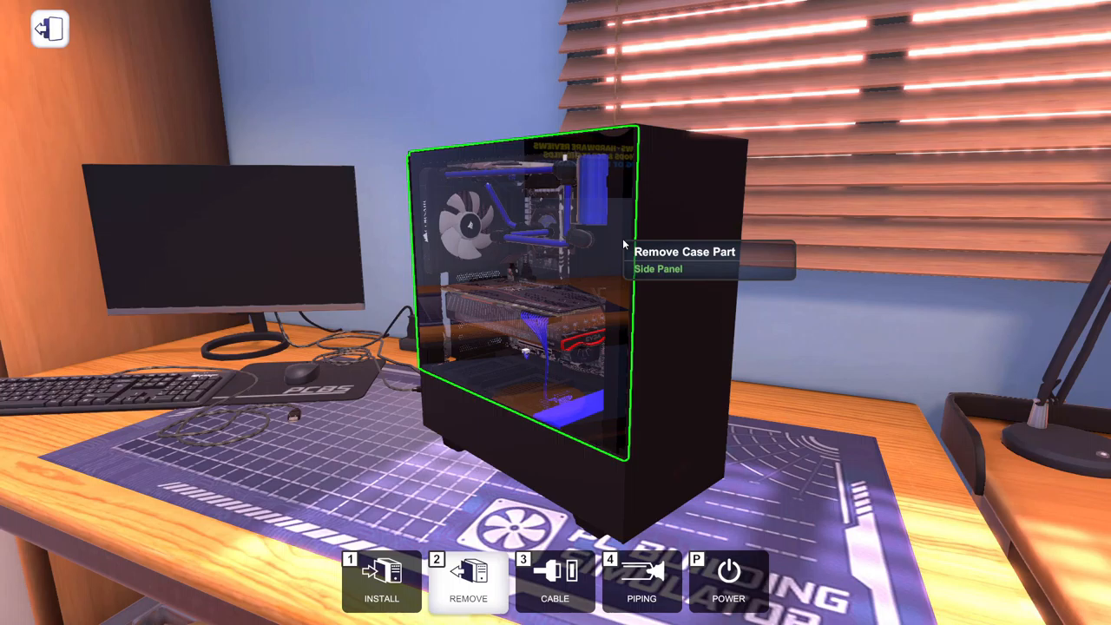
mouse_move(621, 245)
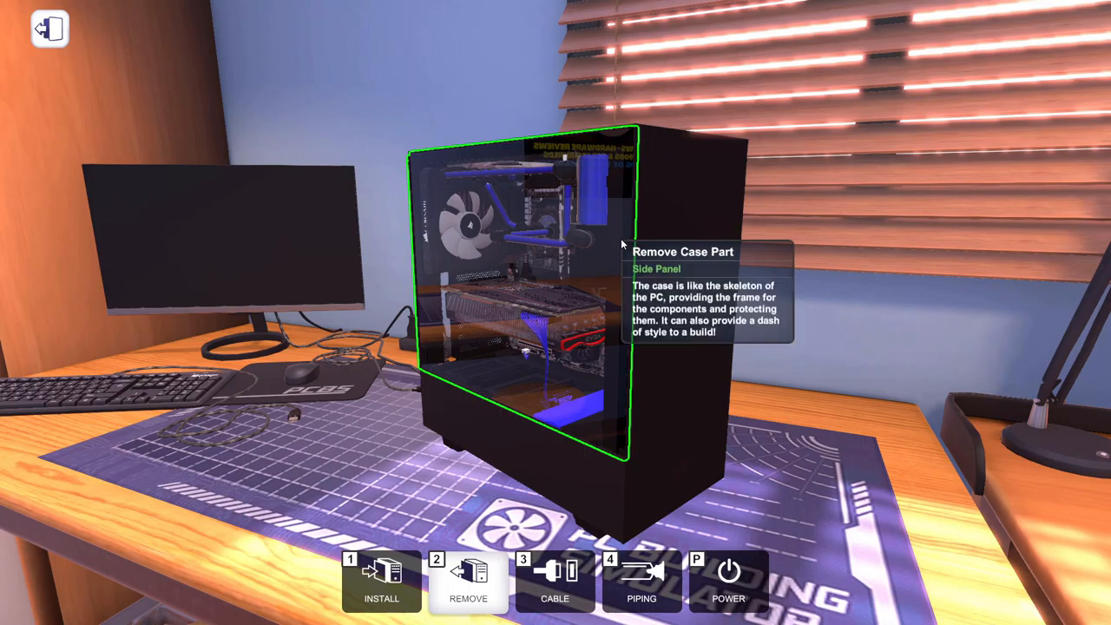